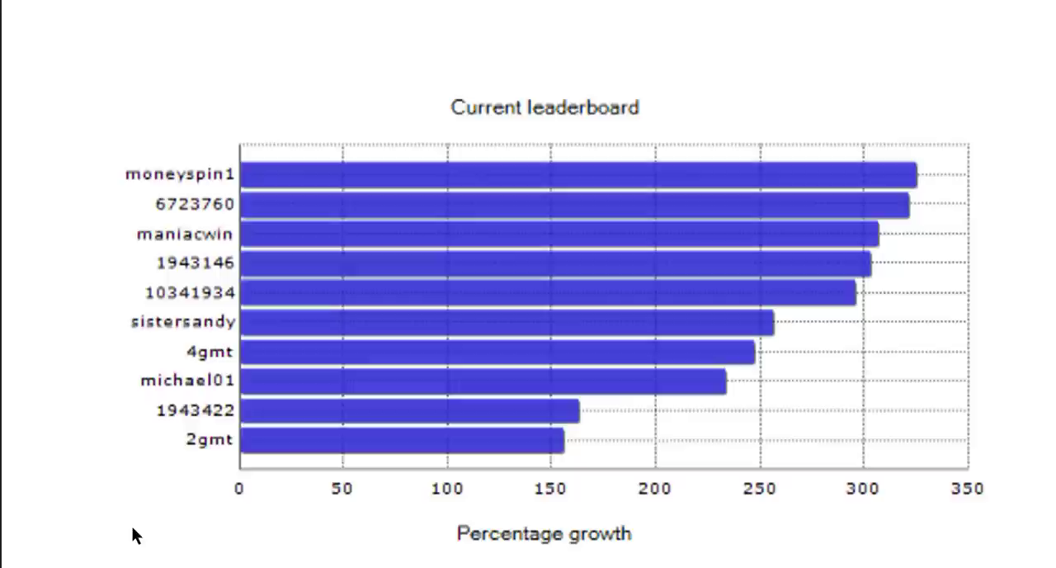
mouse_move(835, 135)
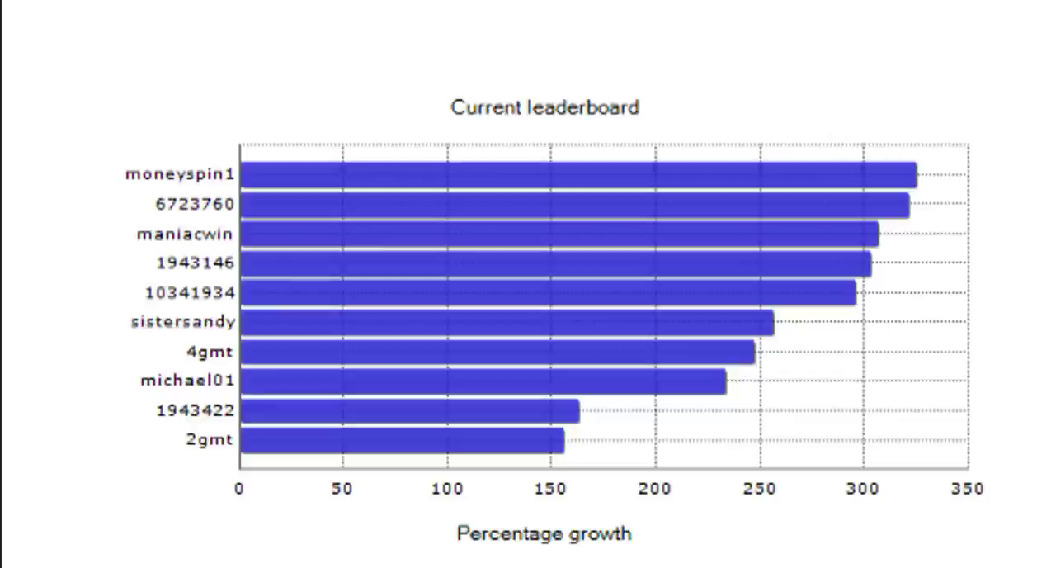
mouse_move(922, 191)
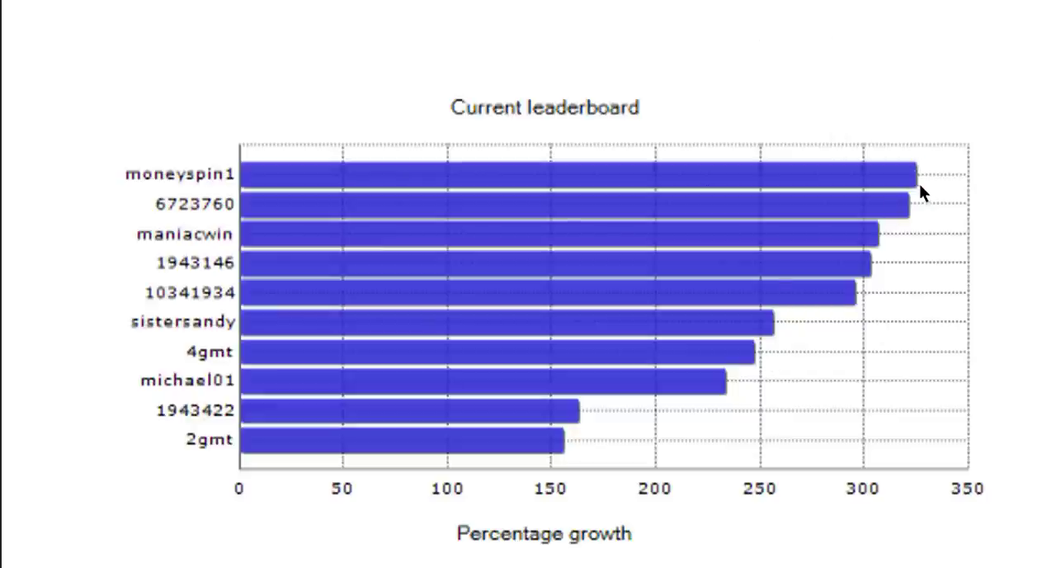
mouse_move(880, 425)
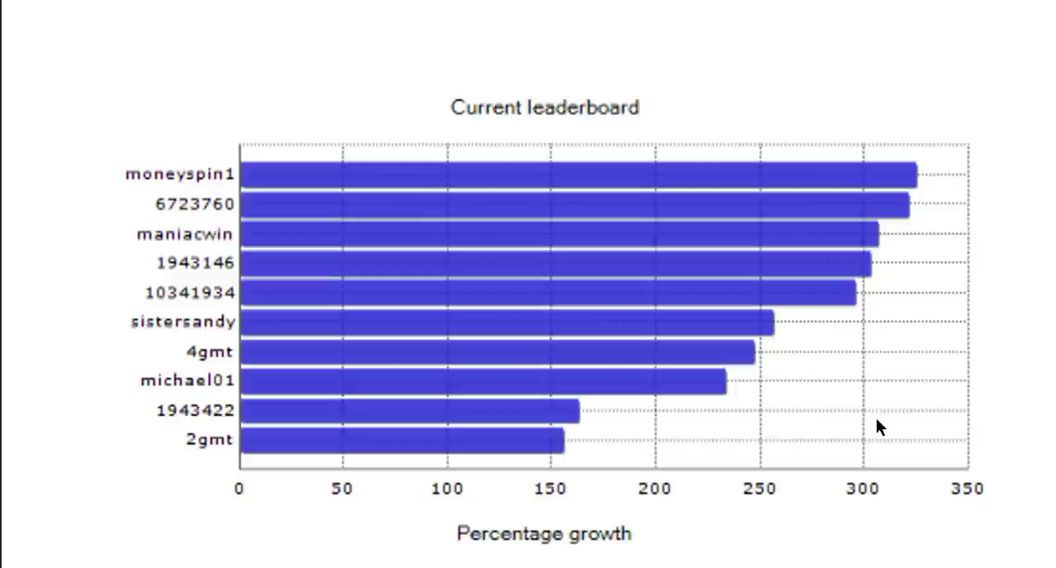
mouse_move(855, 293)
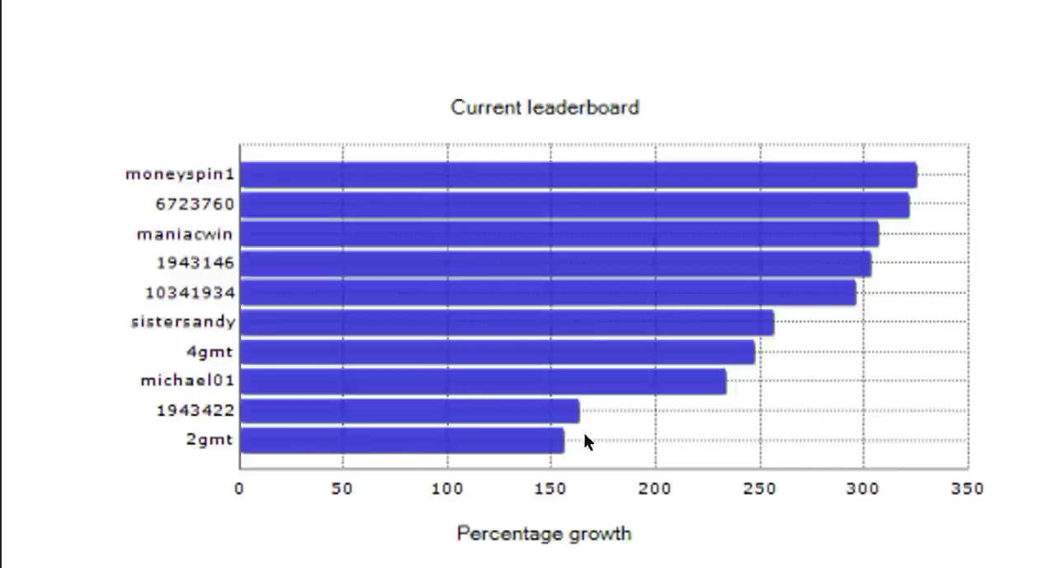
mouse_move(713, 449)
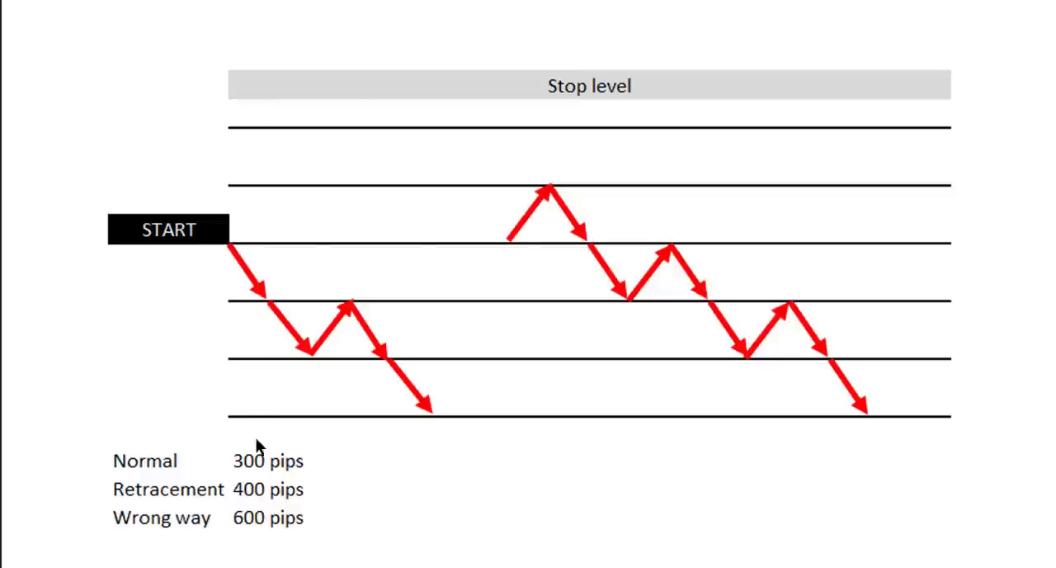
mouse_move(528, 548)
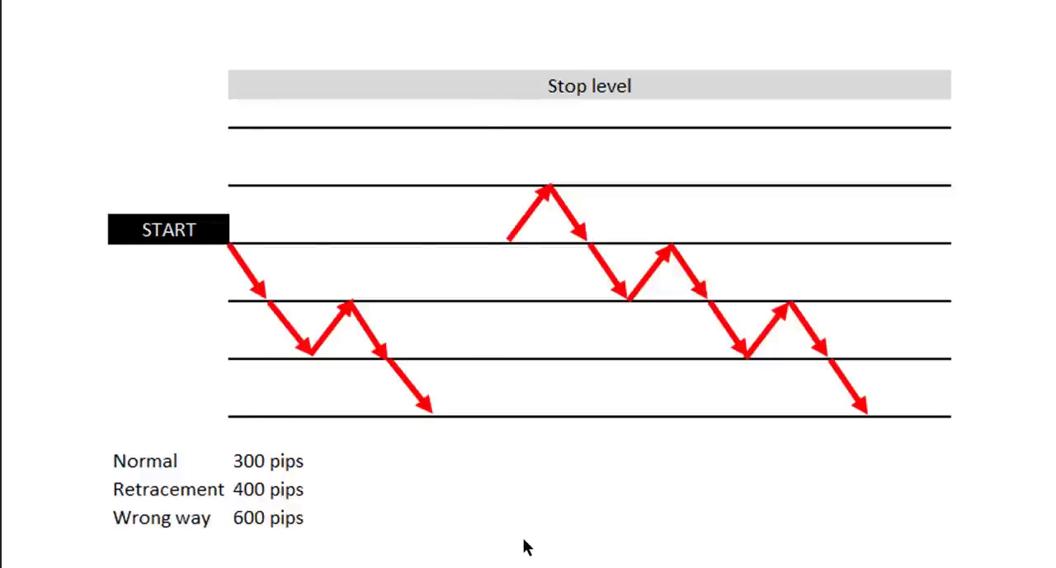
mouse_move(416, 373)
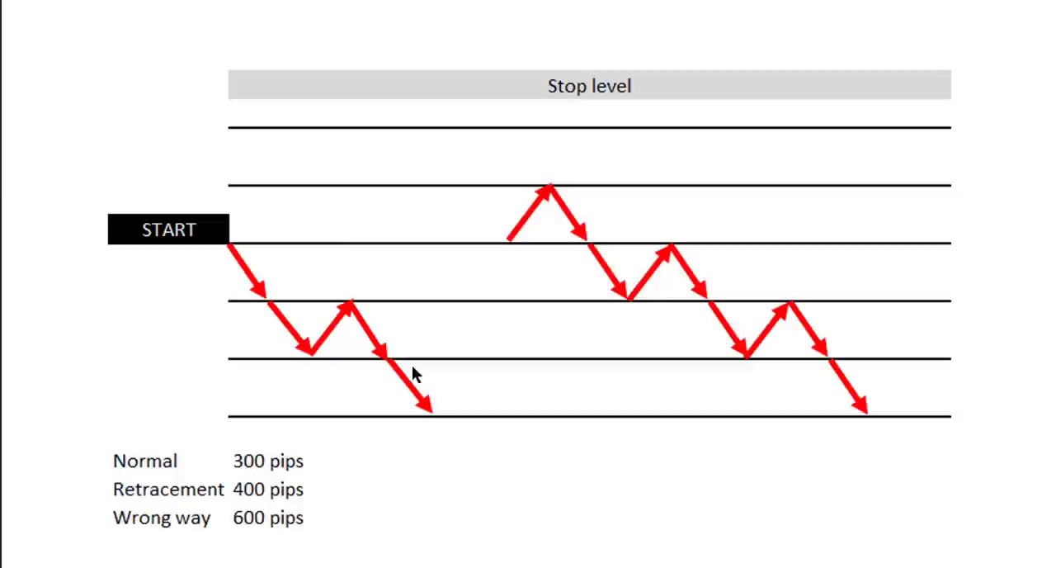
mouse_move(234, 245)
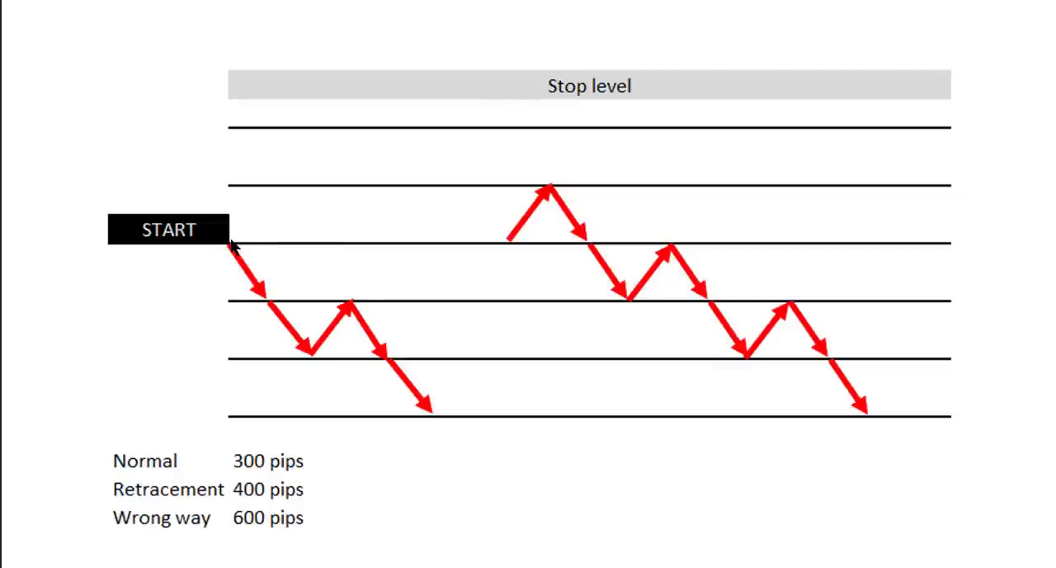
mouse_move(233, 251)
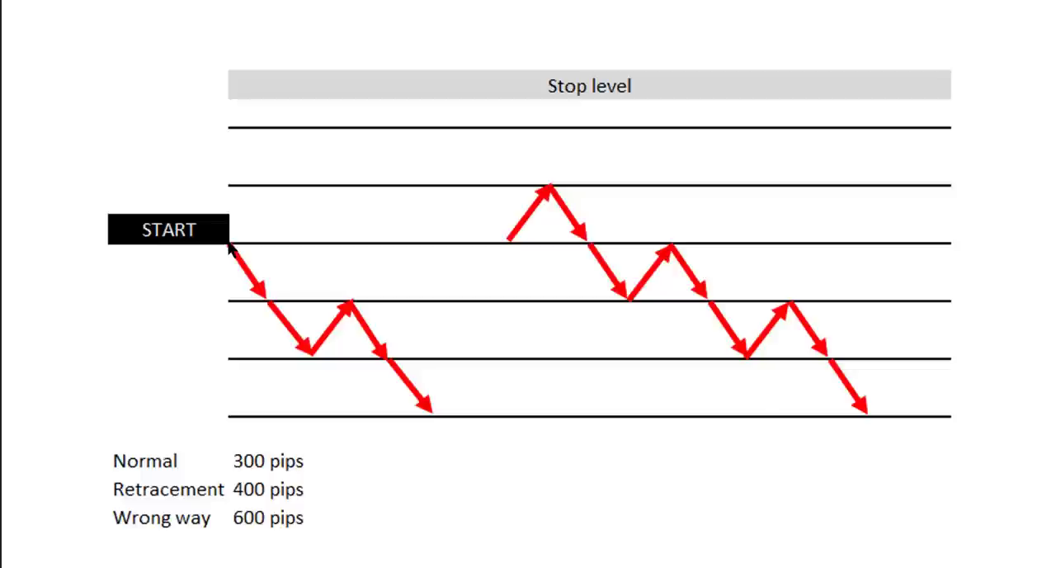
mouse_move(93, 358)
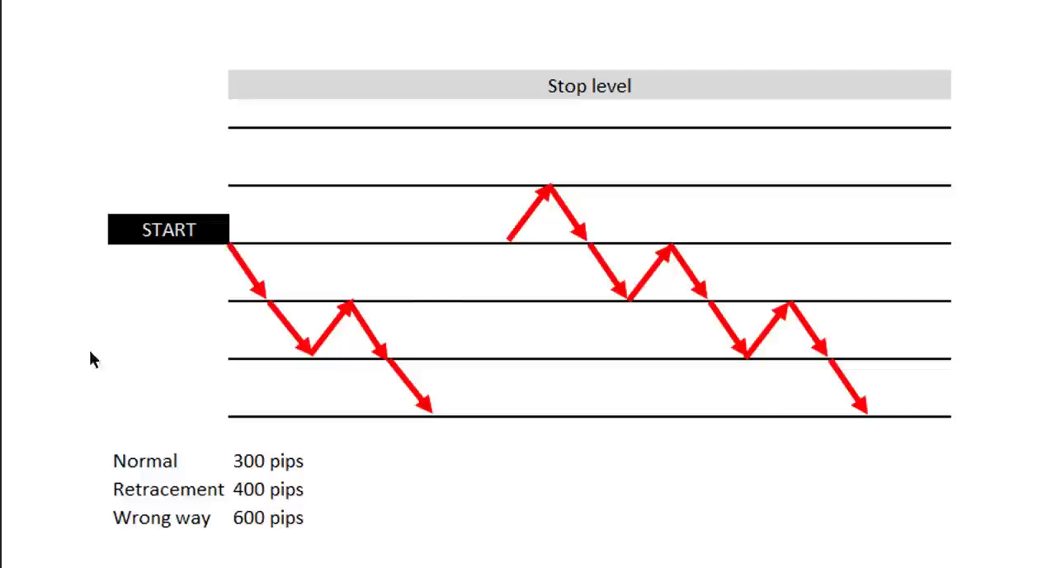
mouse_move(240, 266)
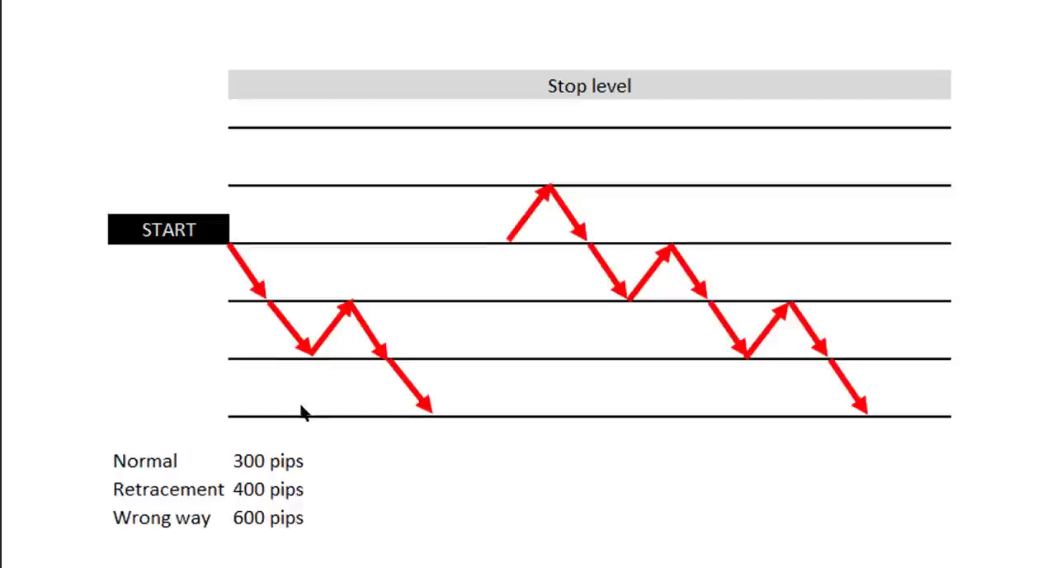
mouse_move(472, 422)
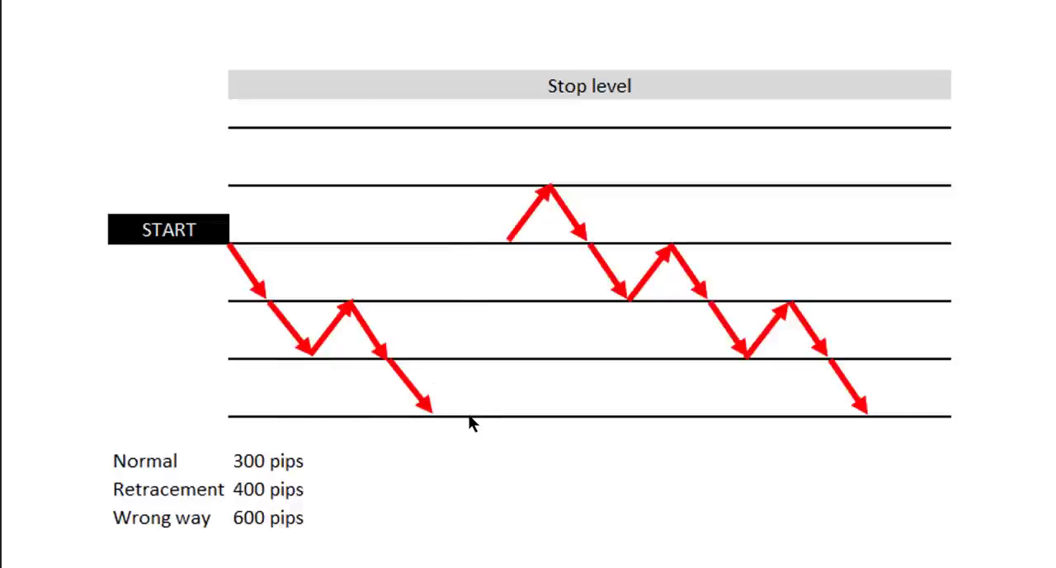
mouse_move(416, 302)
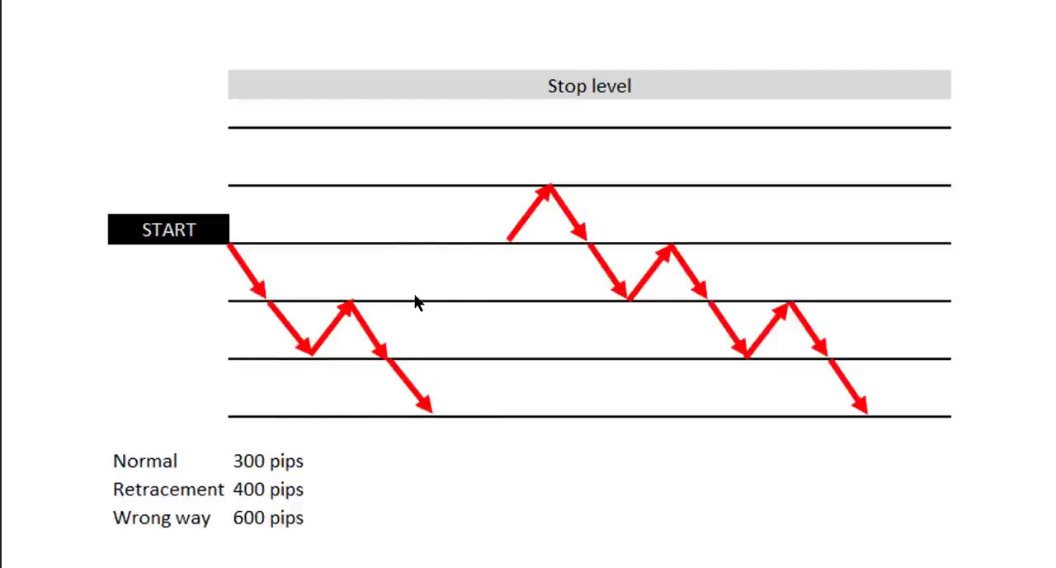
mouse_move(444, 428)
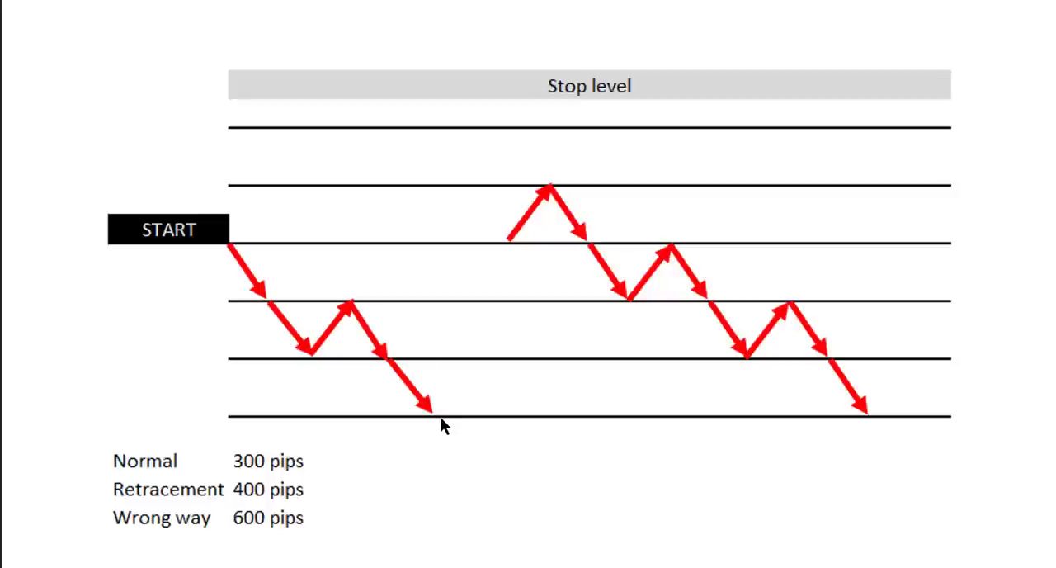
mouse_move(338, 396)
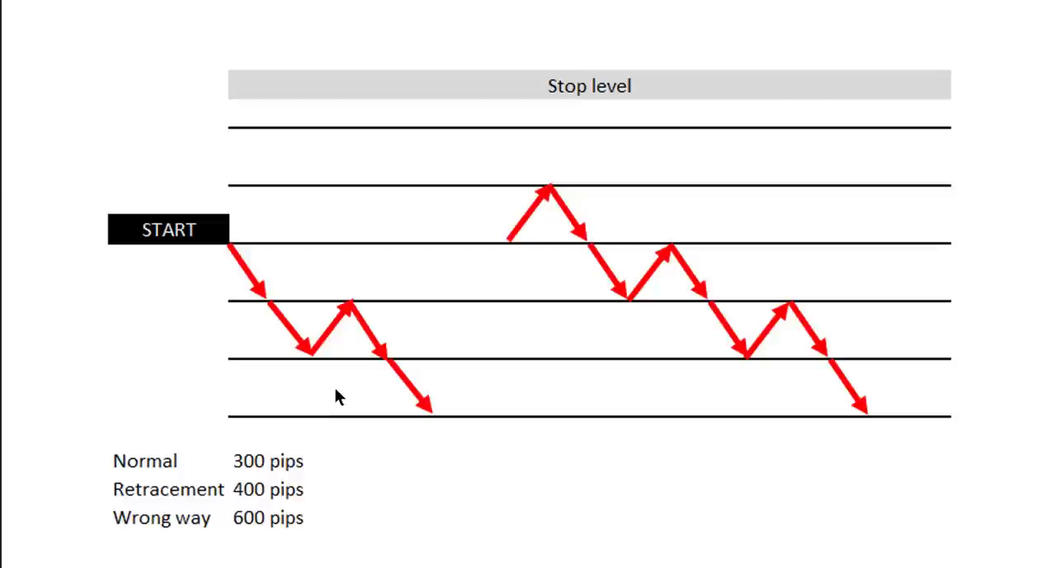
mouse_move(376, 295)
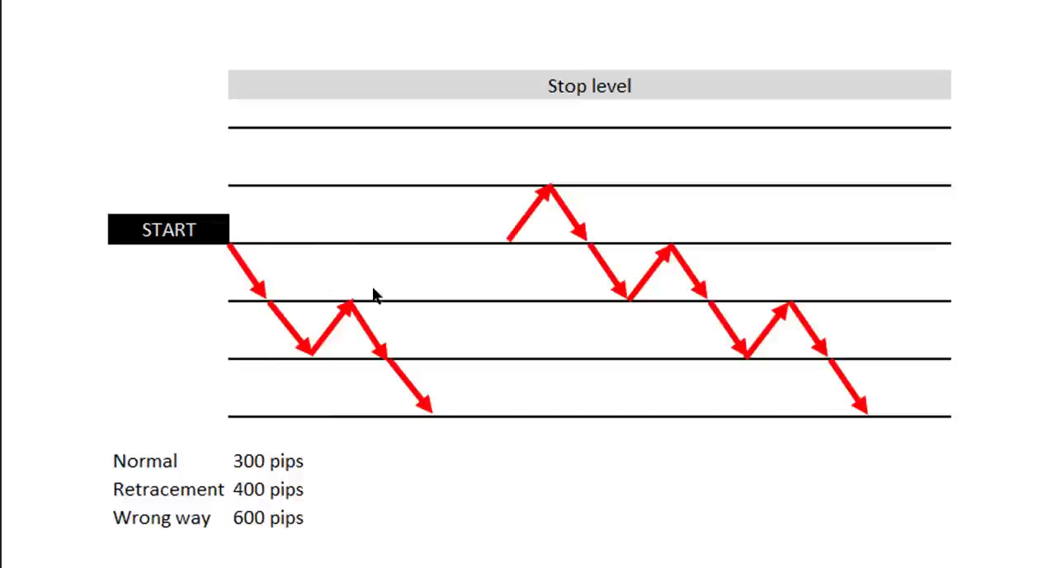
mouse_move(300, 262)
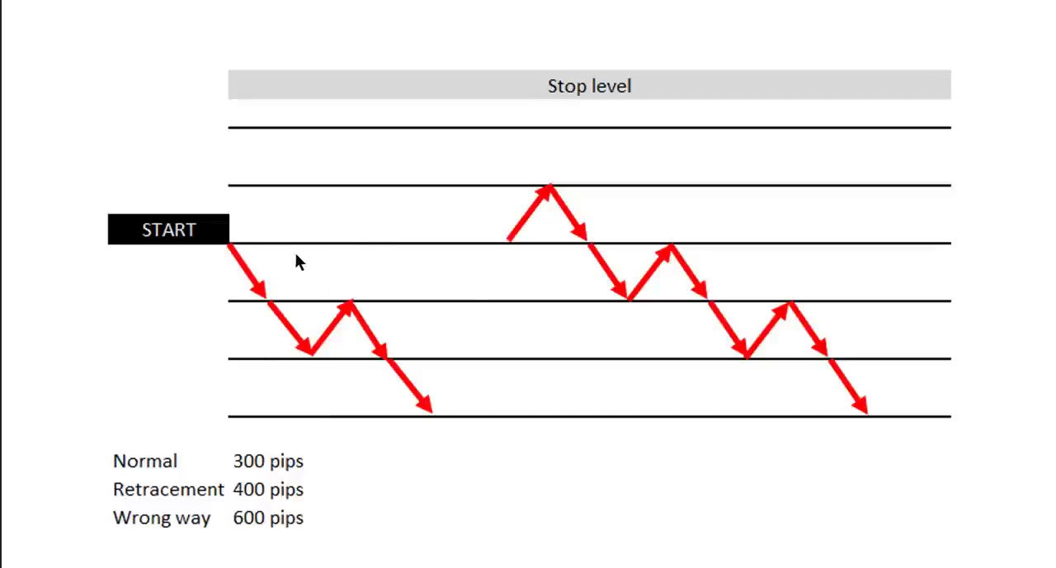
mouse_move(347, 426)
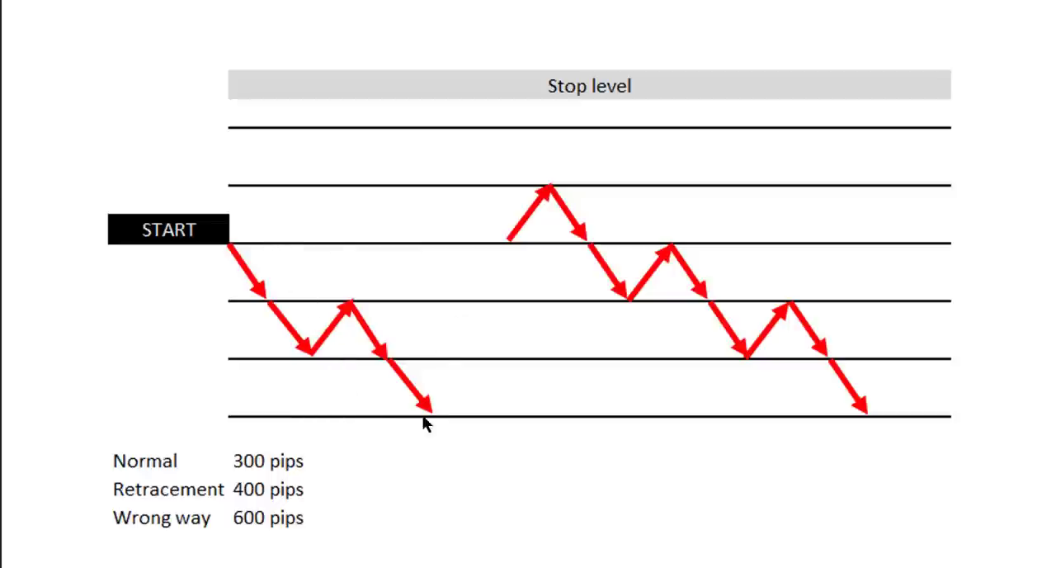
mouse_move(444, 411)
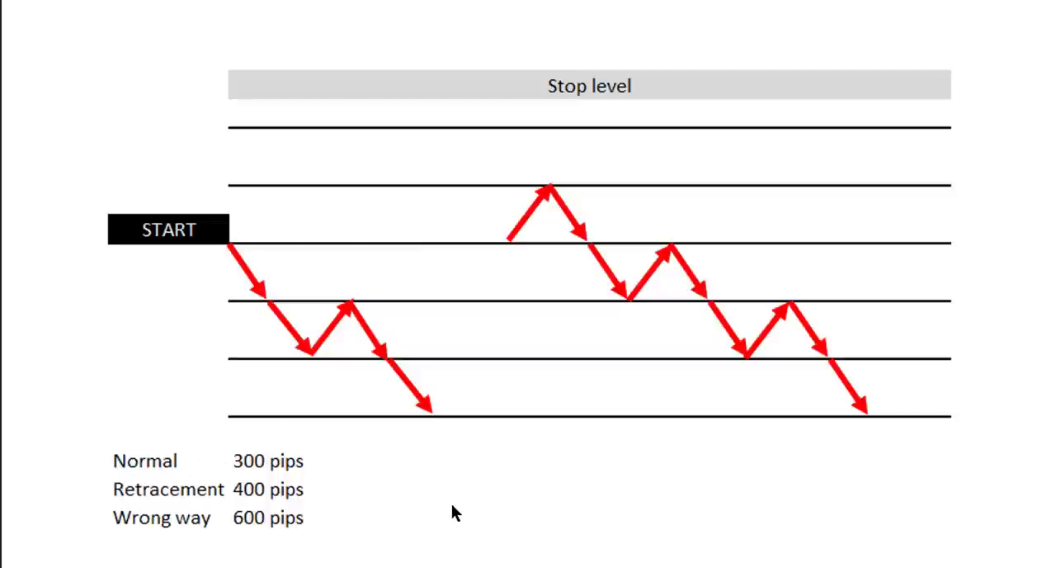
mouse_move(479, 485)
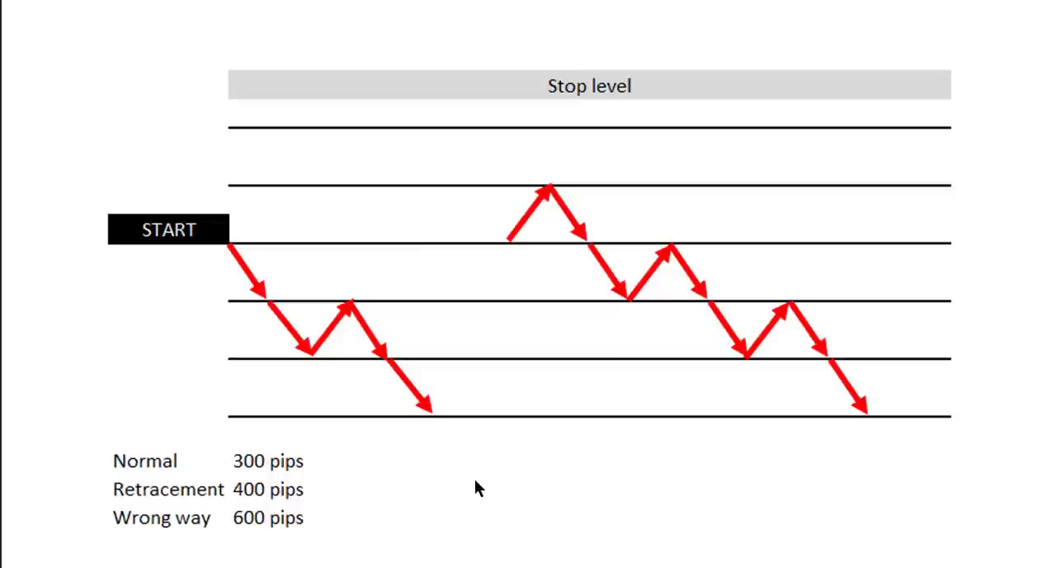
mouse_move(322, 350)
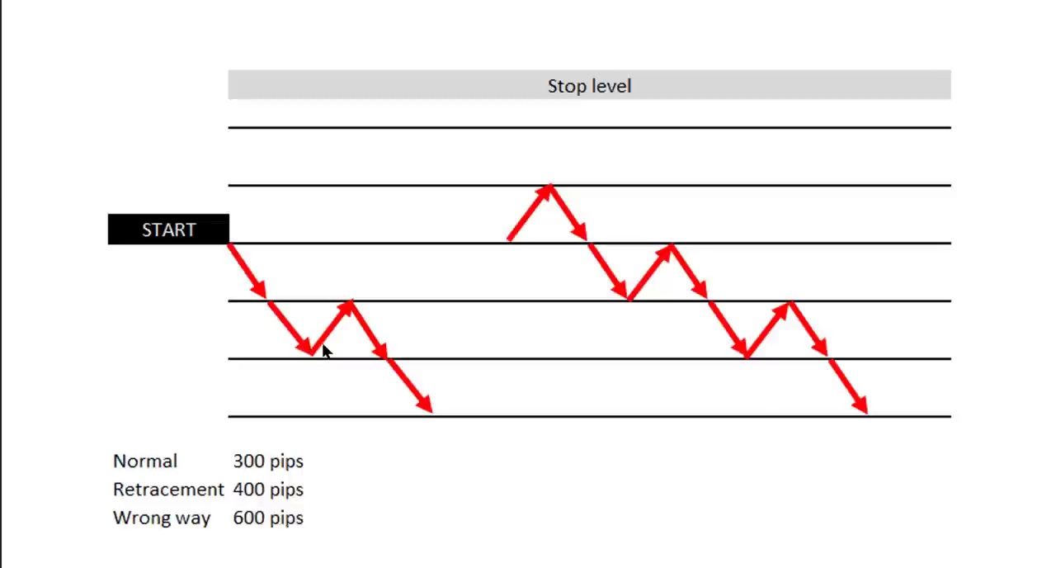
mouse_move(386, 343)
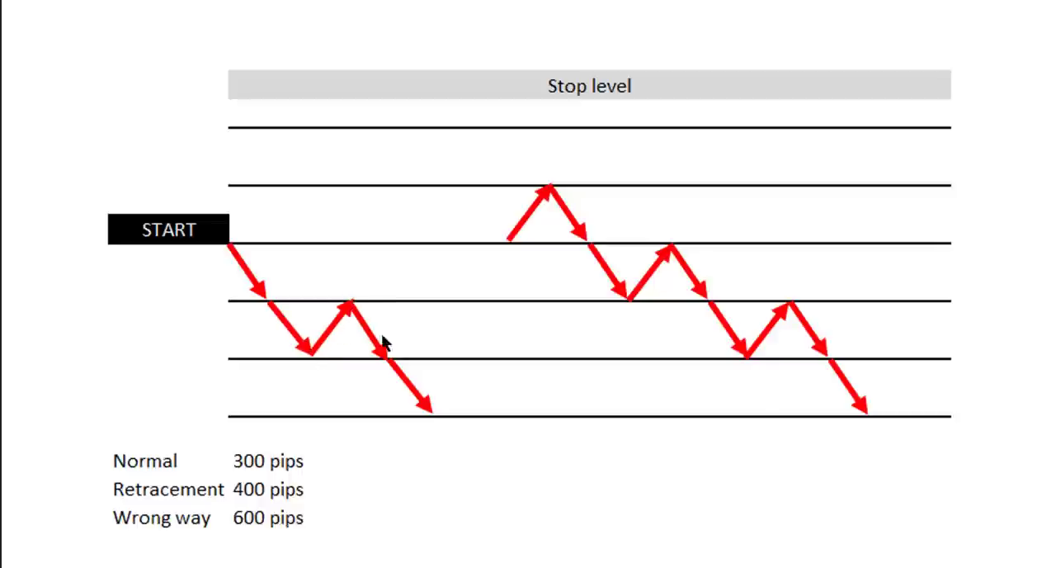
mouse_move(446, 436)
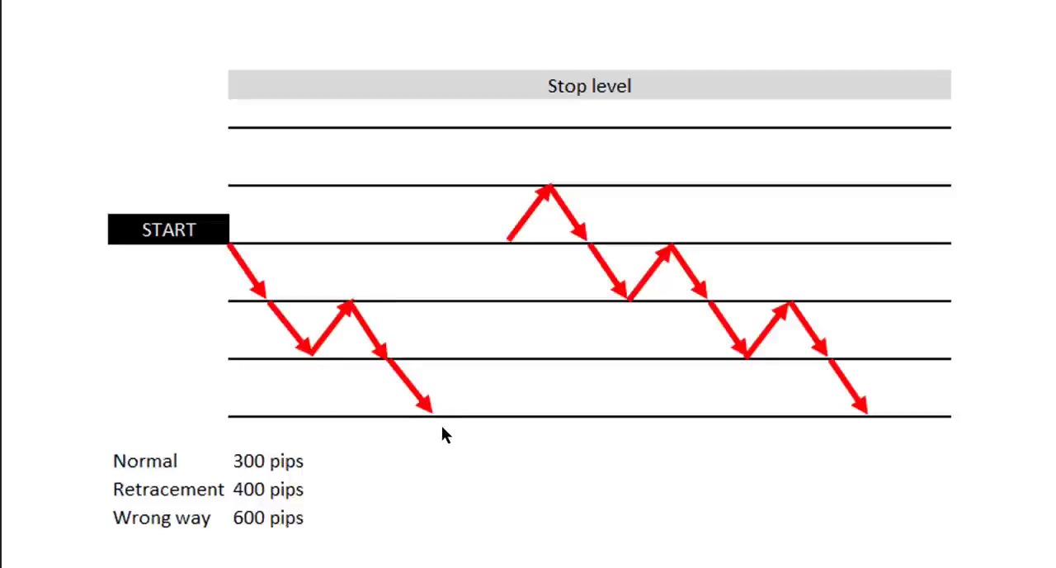
mouse_move(333, 330)
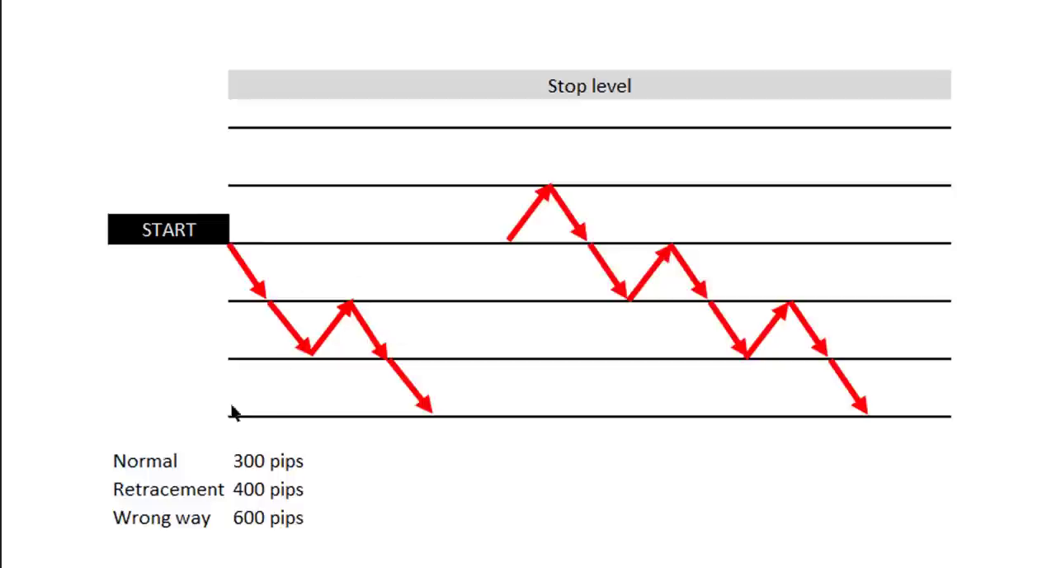
mouse_move(244, 258)
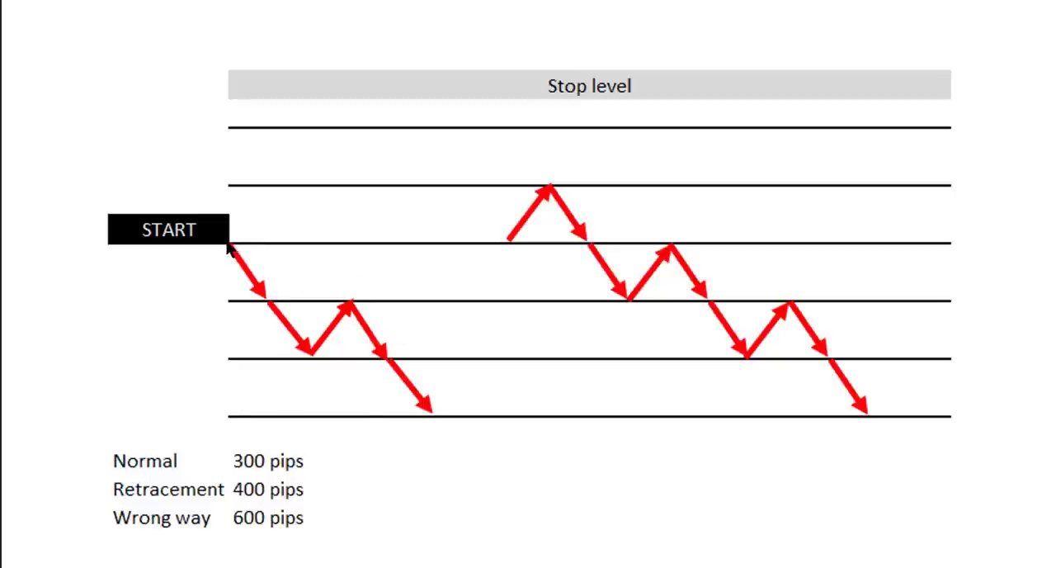
mouse_move(258, 287)
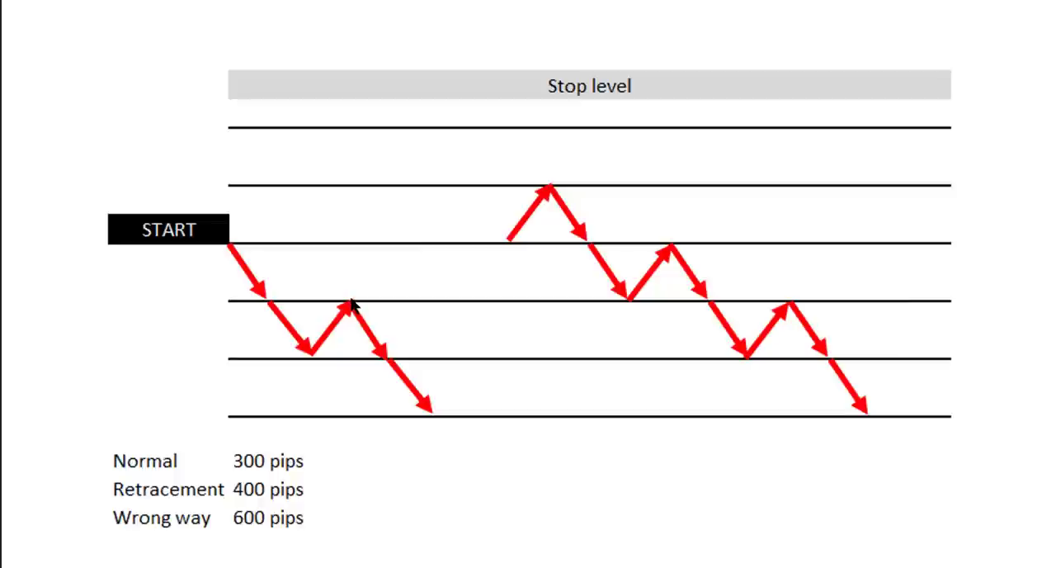
mouse_move(432, 416)
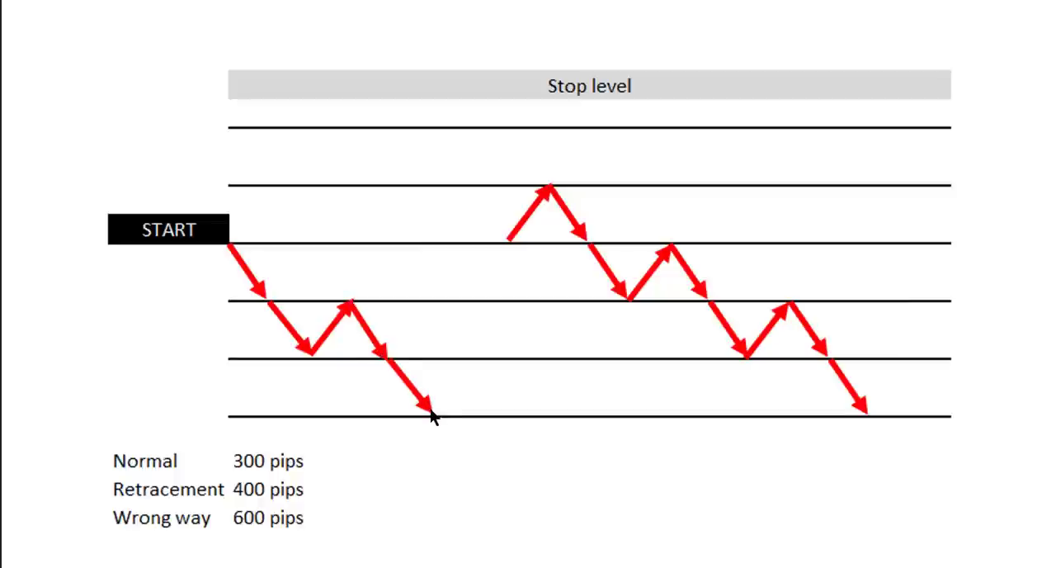
mouse_move(360, 323)
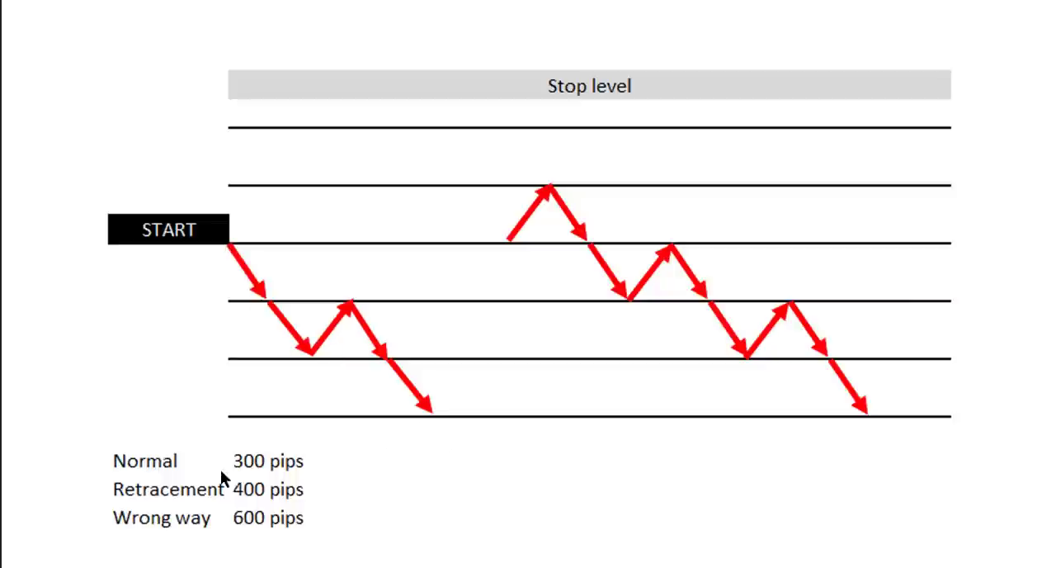
mouse_move(174, 482)
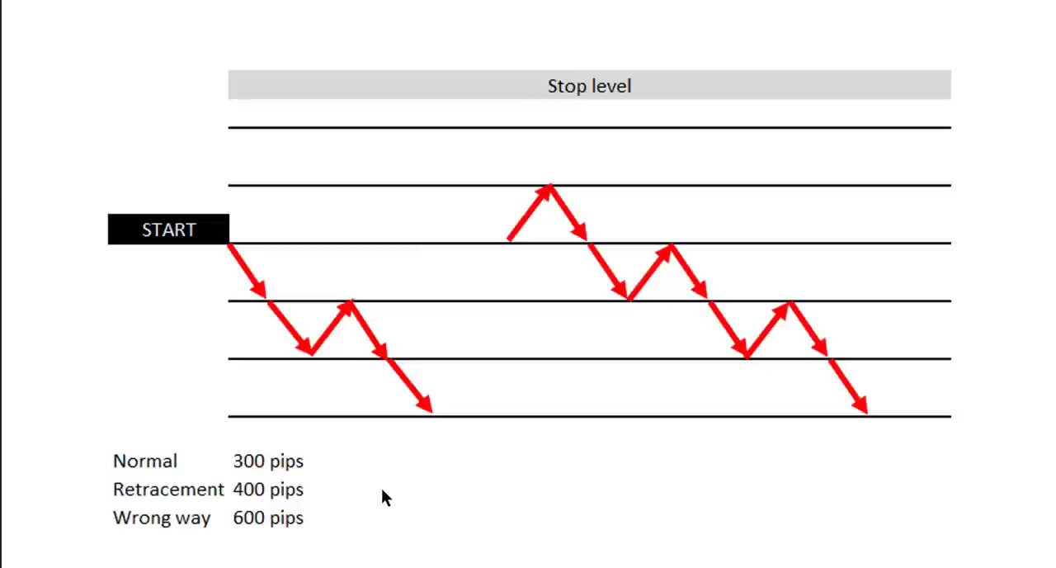
mouse_move(389, 492)
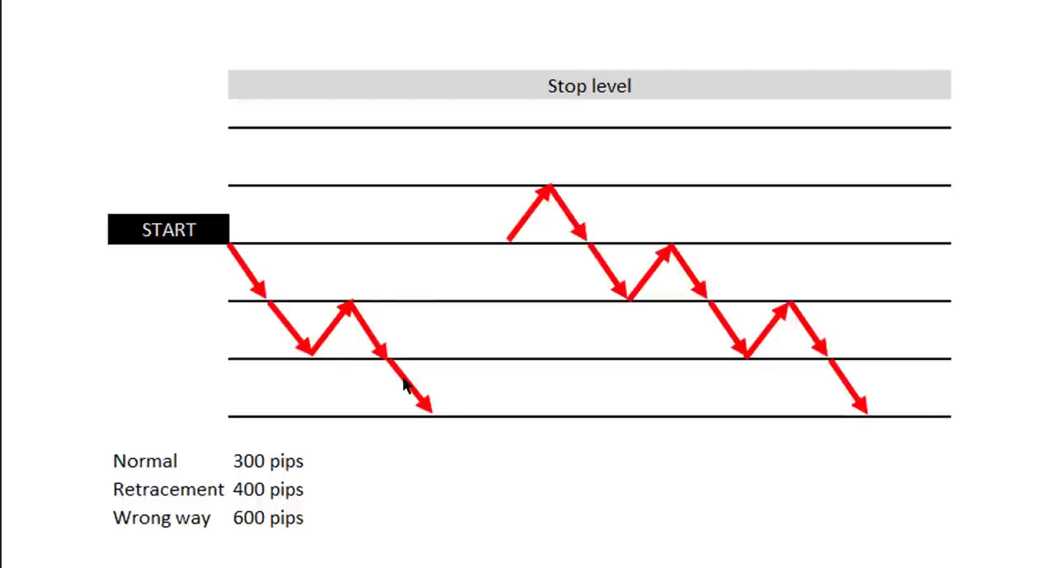
mouse_move(216, 212)
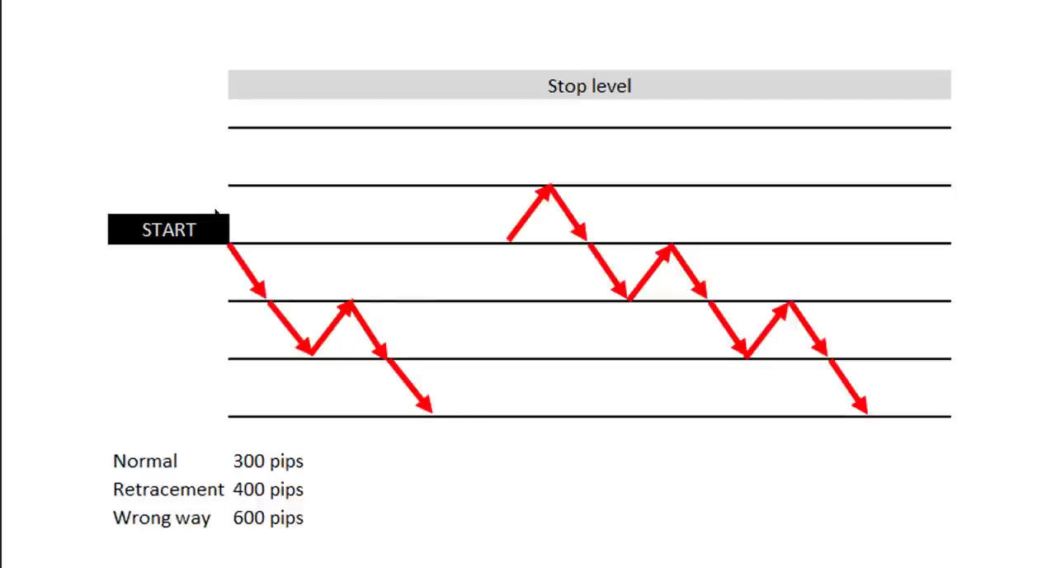
mouse_move(505, 251)
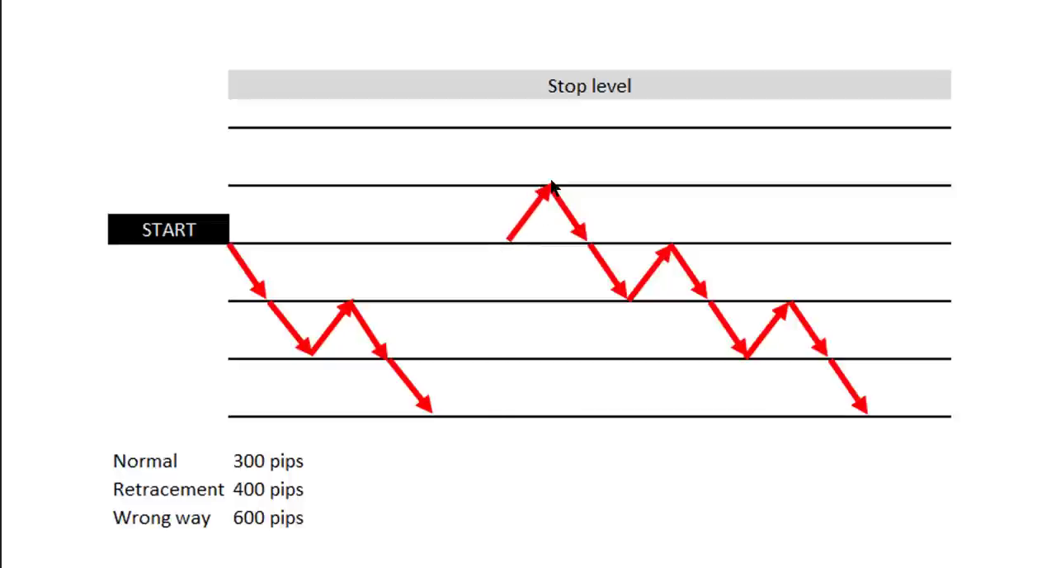
mouse_move(566, 190)
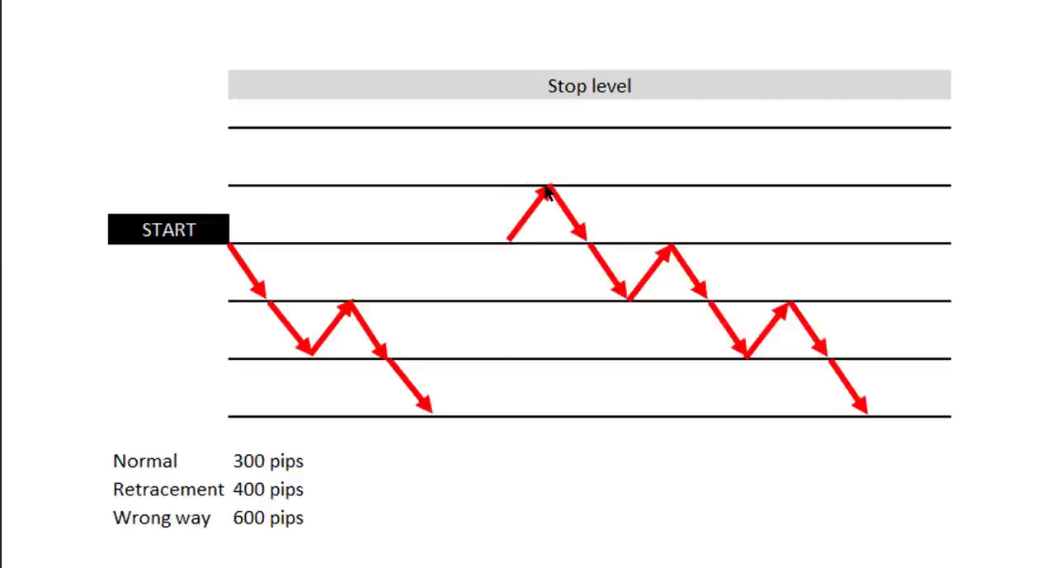
mouse_move(593, 250)
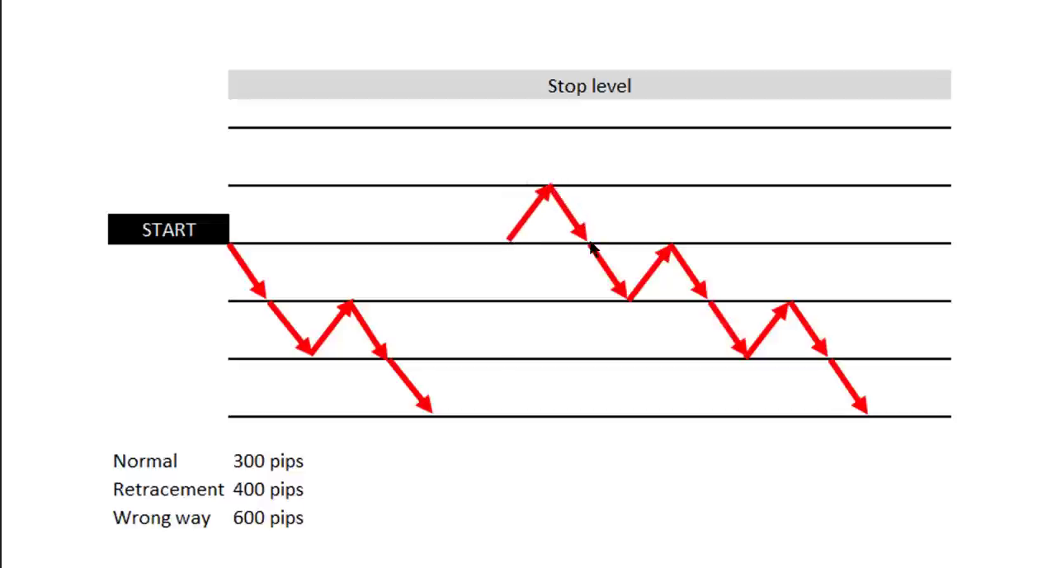
mouse_move(607, 277)
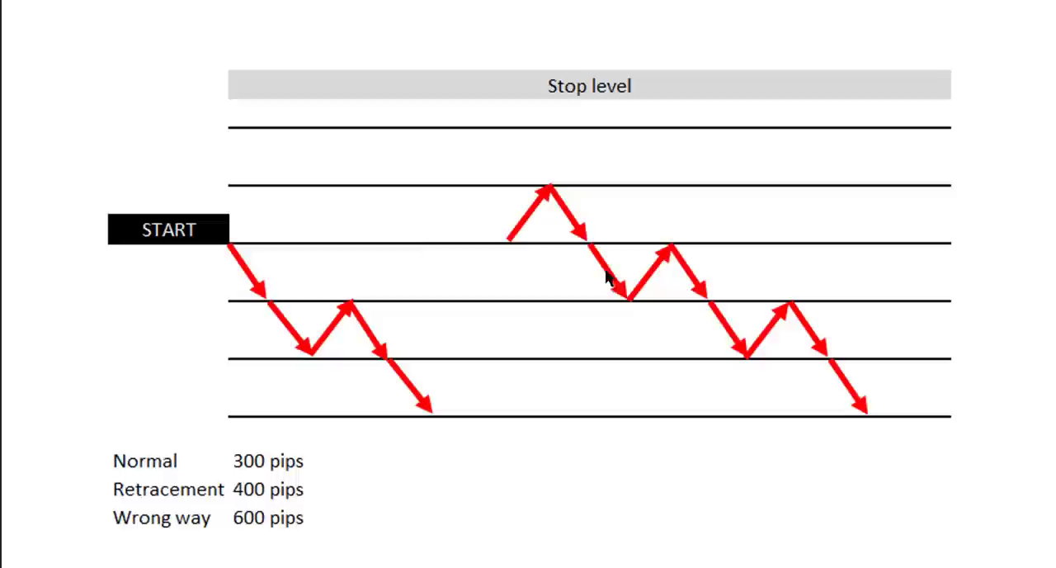
mouse_move(673, 251)
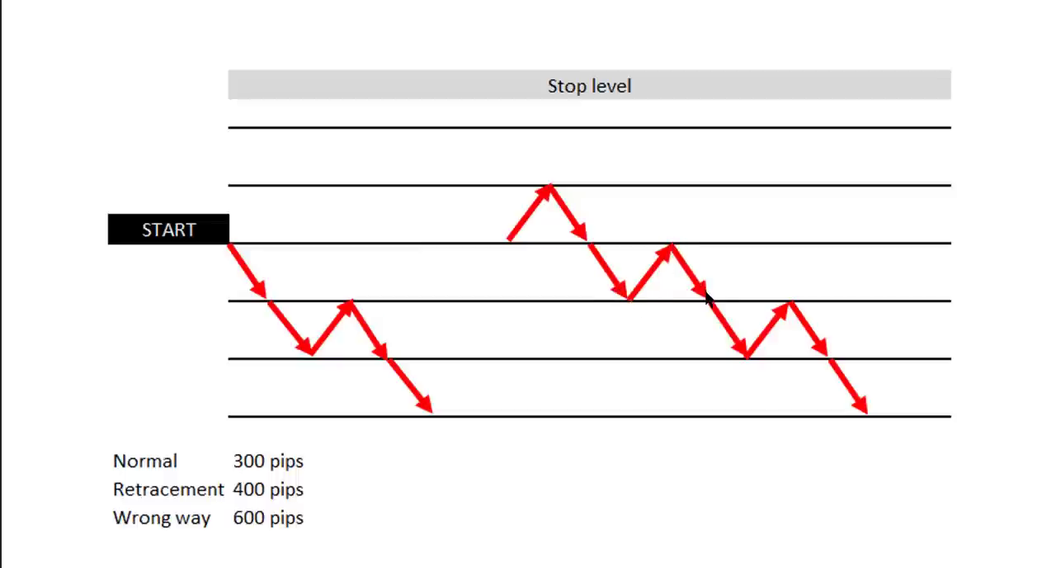
mouse_move(788, 302)
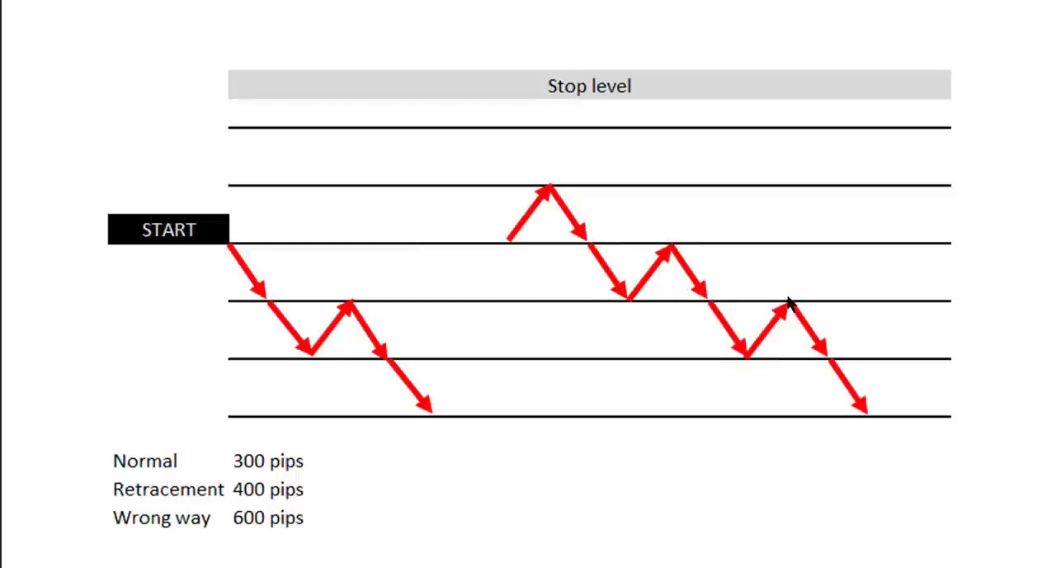
mouse_move(828, 366)
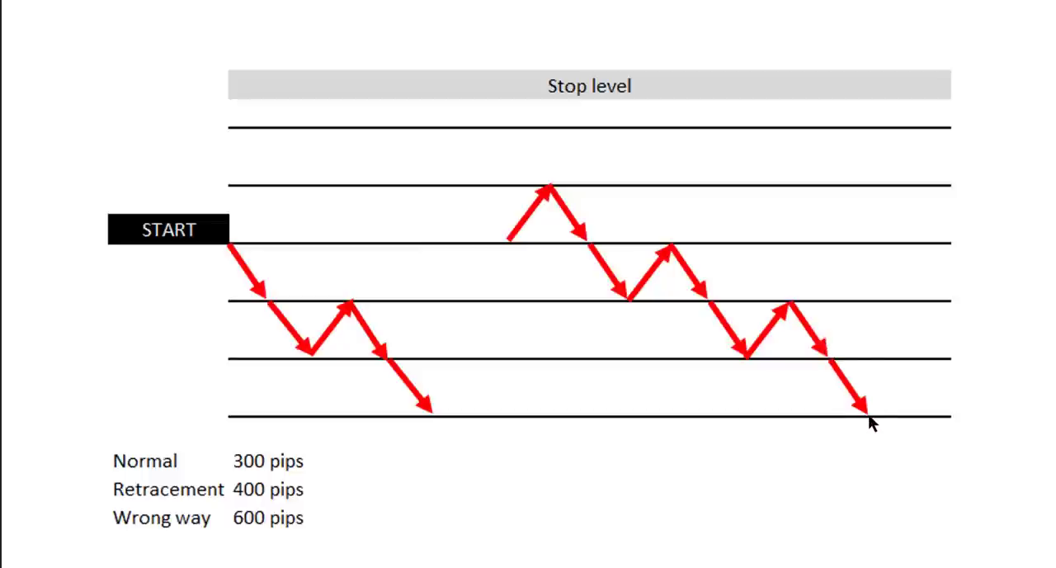
mouse_move(303, 534)
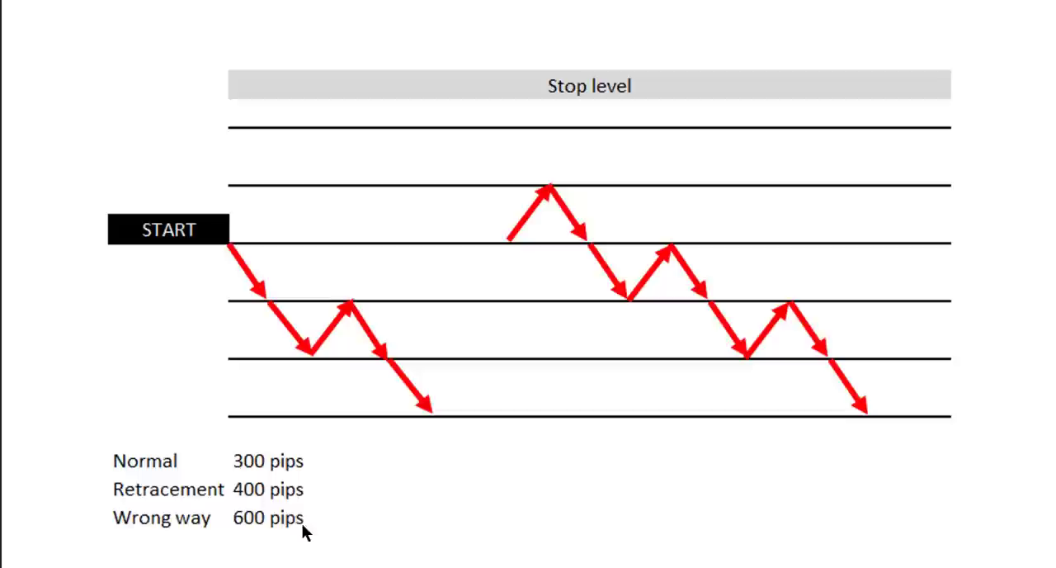
mouse_move(542, 561)
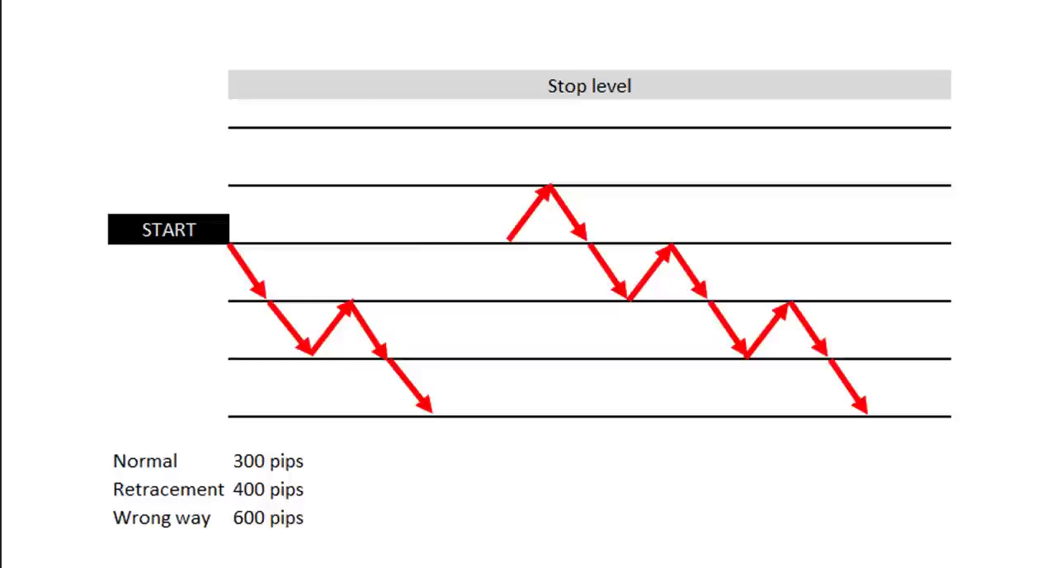
mouse_move(251, 250)
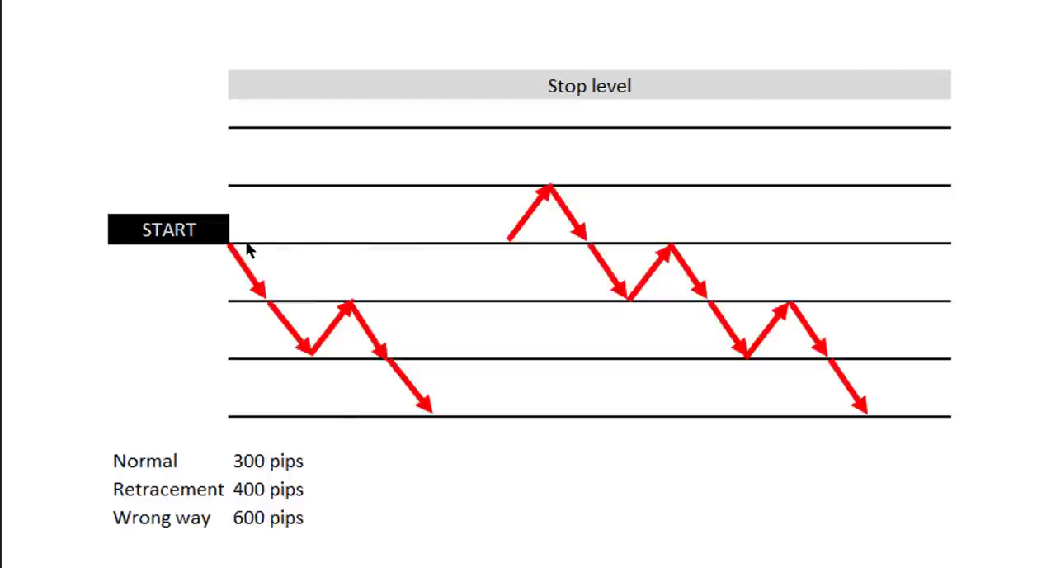
mouse_move(256, 305)
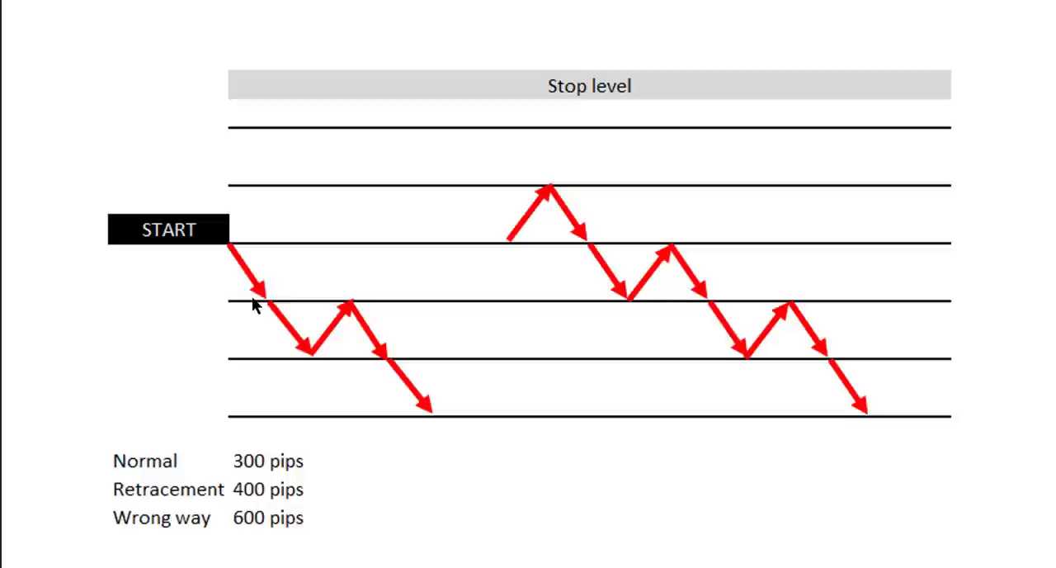
mouse_move(267, 306)
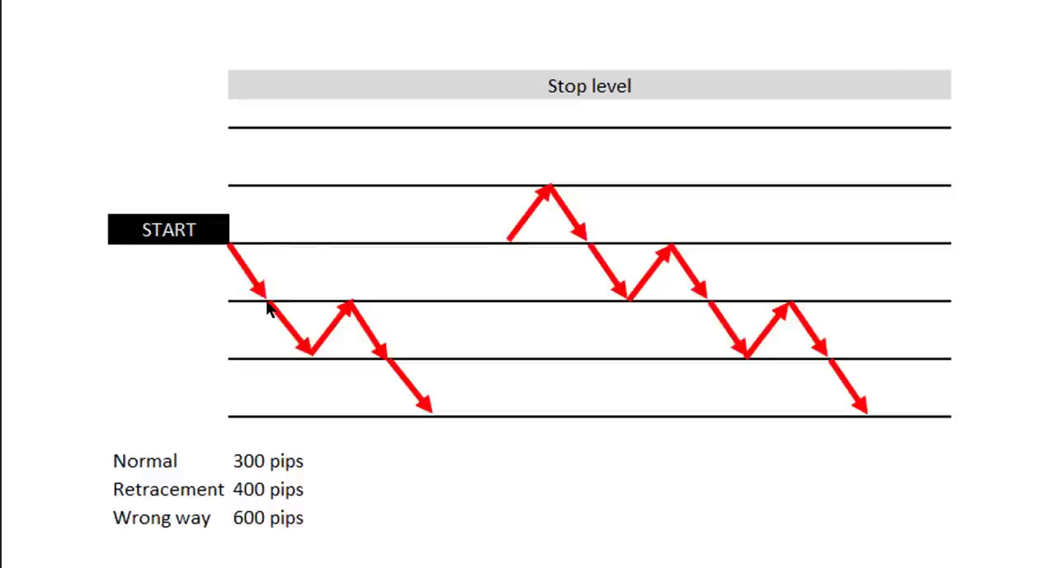
mouse_move(294, 343)
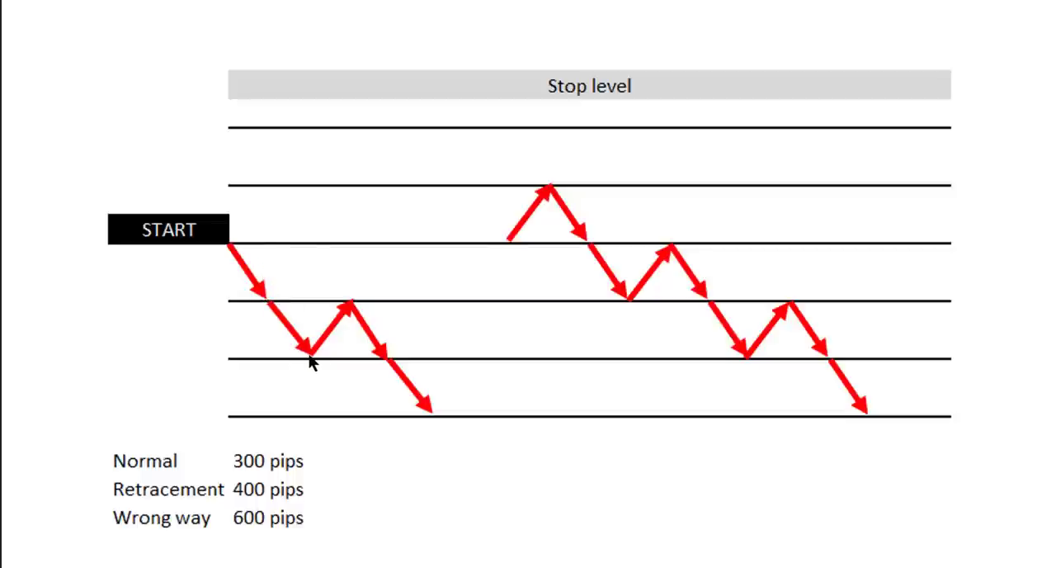
mouse_move(343, 305)
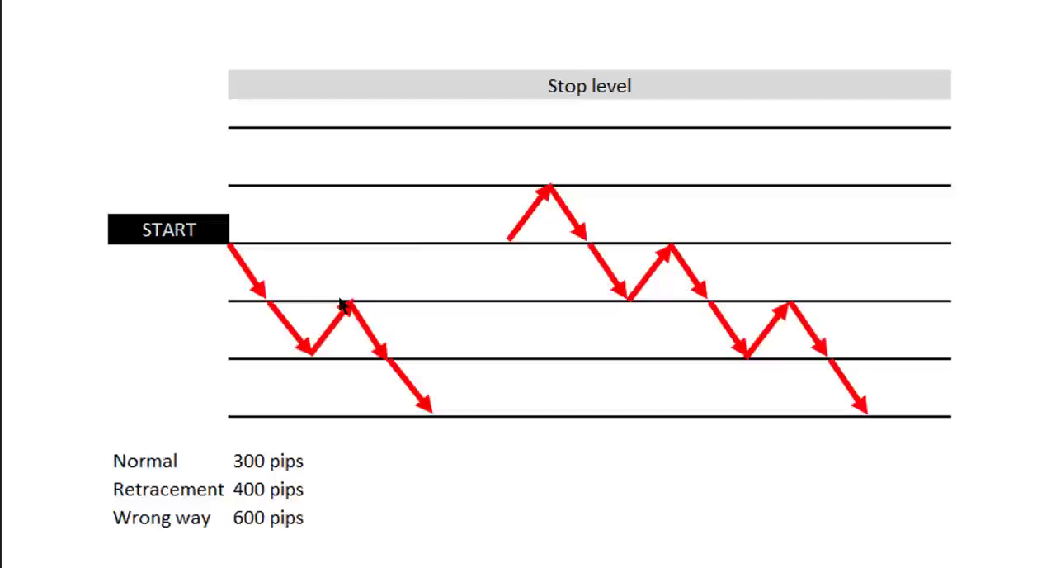
mouse_move(290, 307)
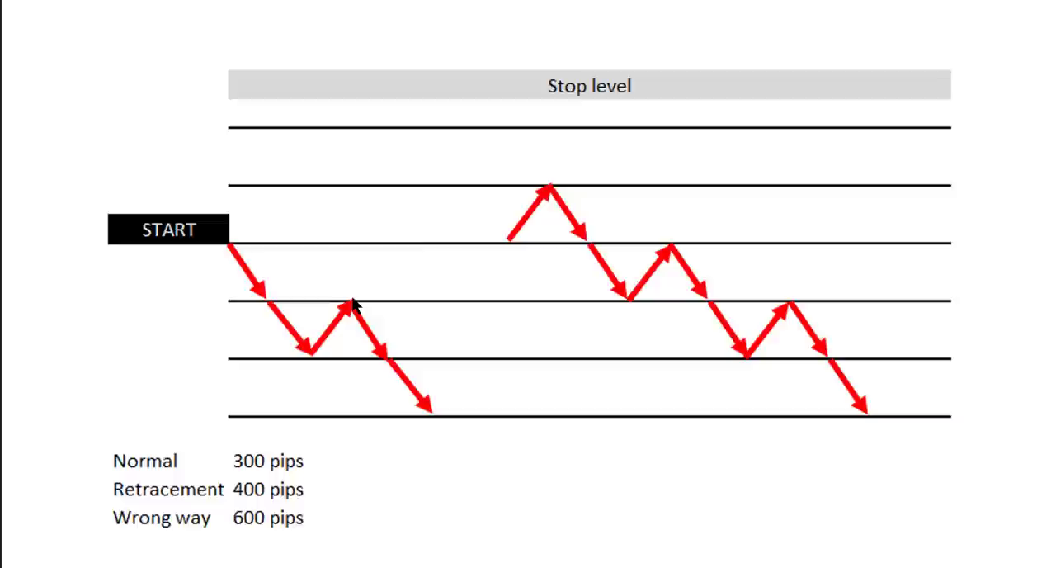
mouse_move(383, 361)
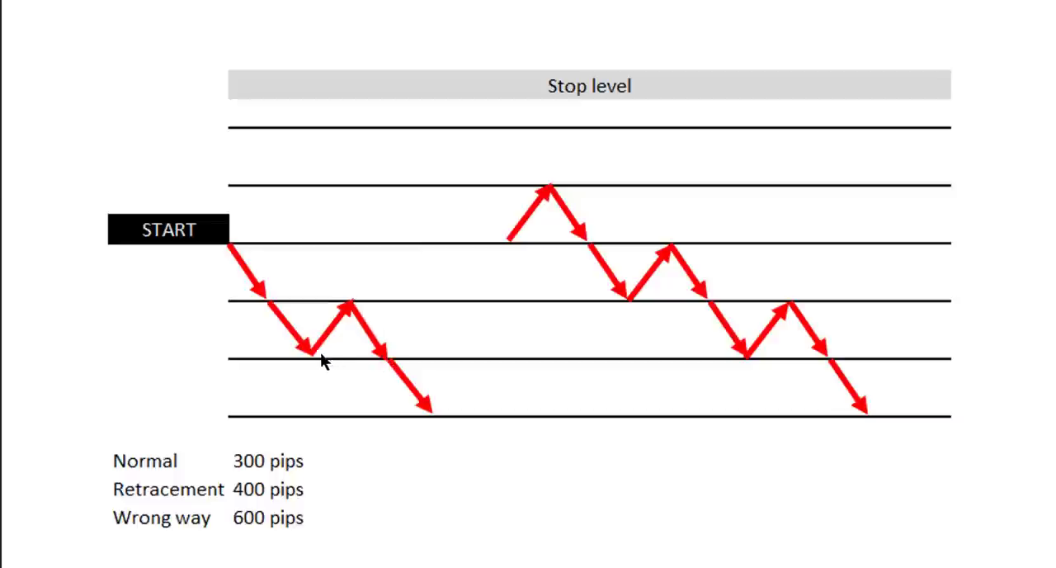
mouse_move(376, 369)
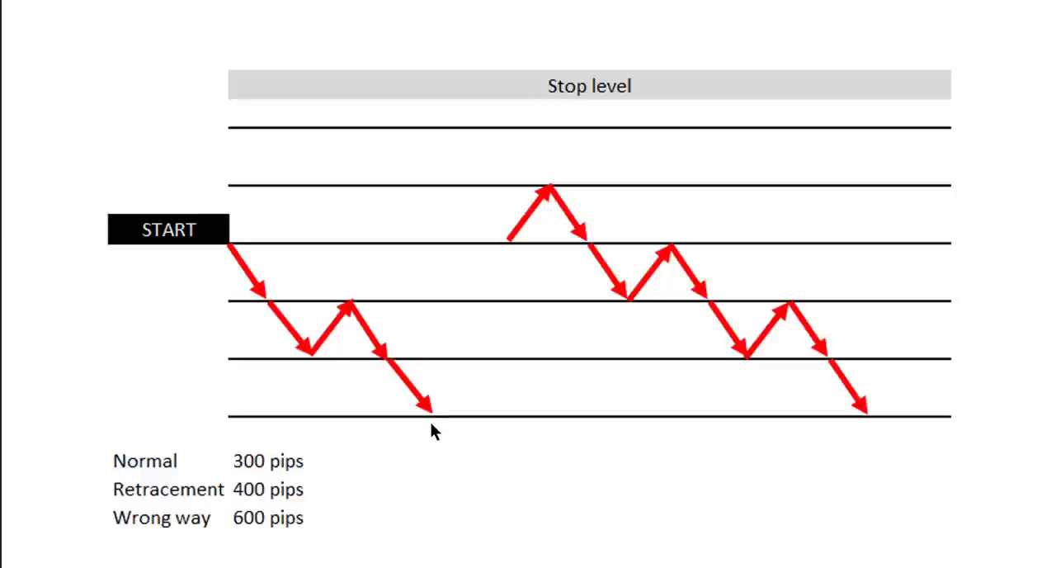
mouse_move(535, 521)
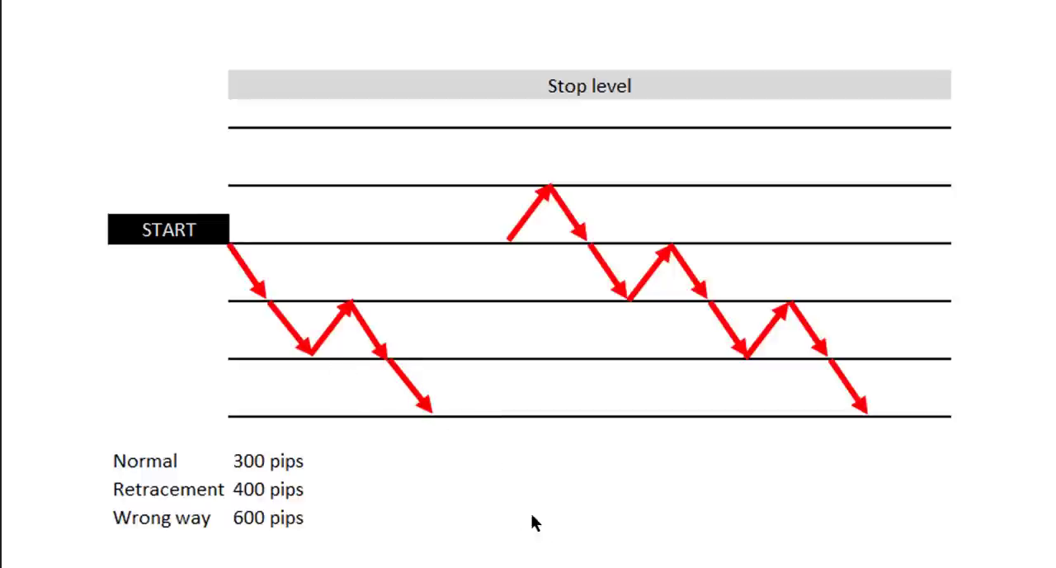
mouse_move(554, 538)
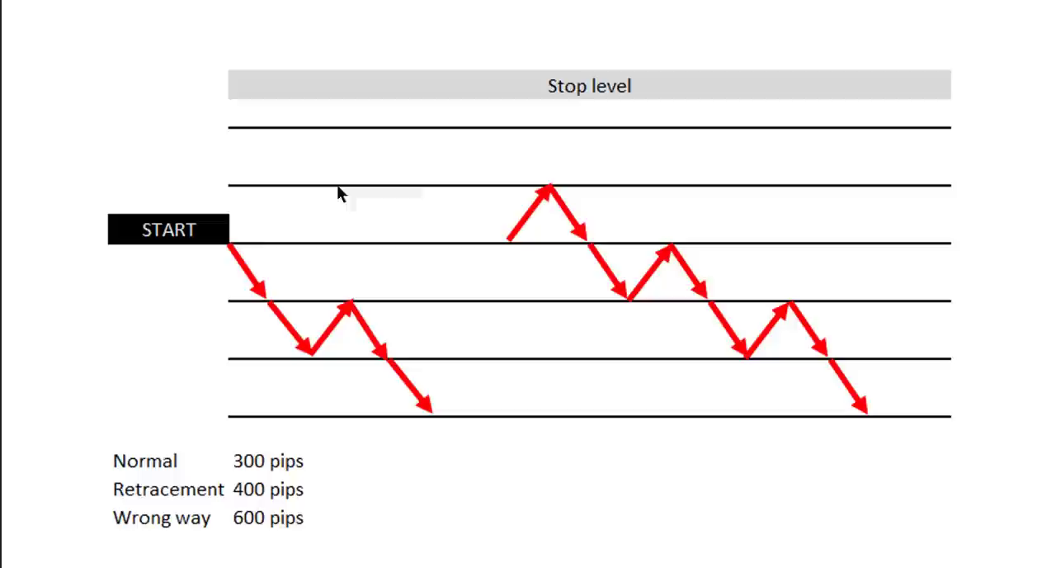
mouse_move(413, 115)
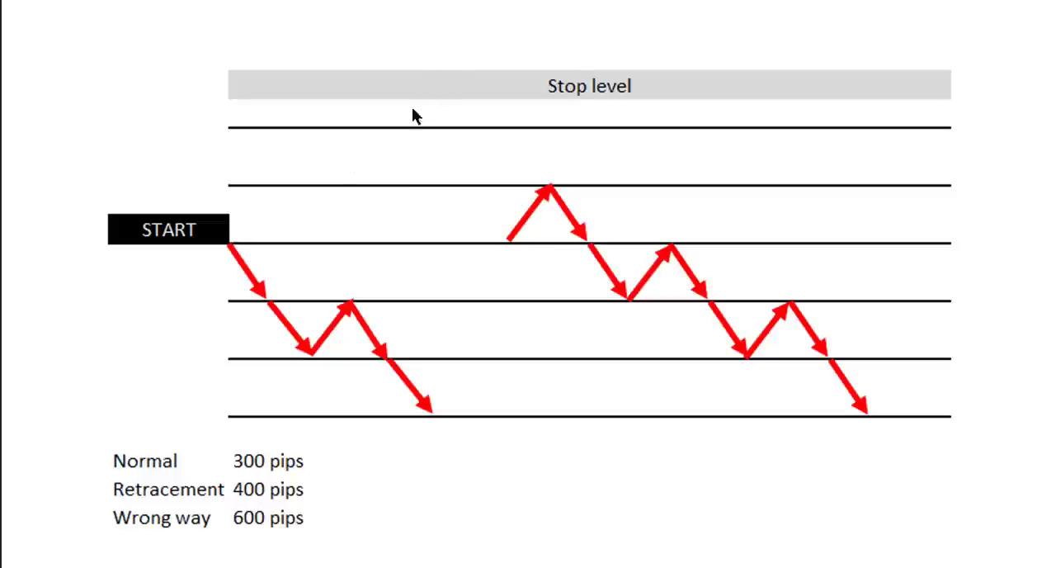
mouse_move(558, 422)
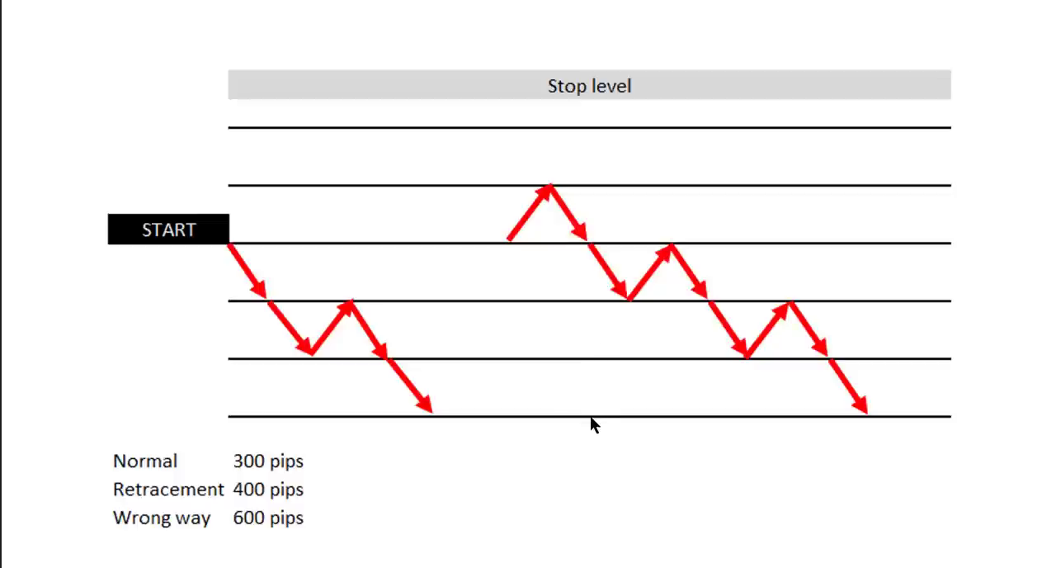
mouse_move(536, 223)
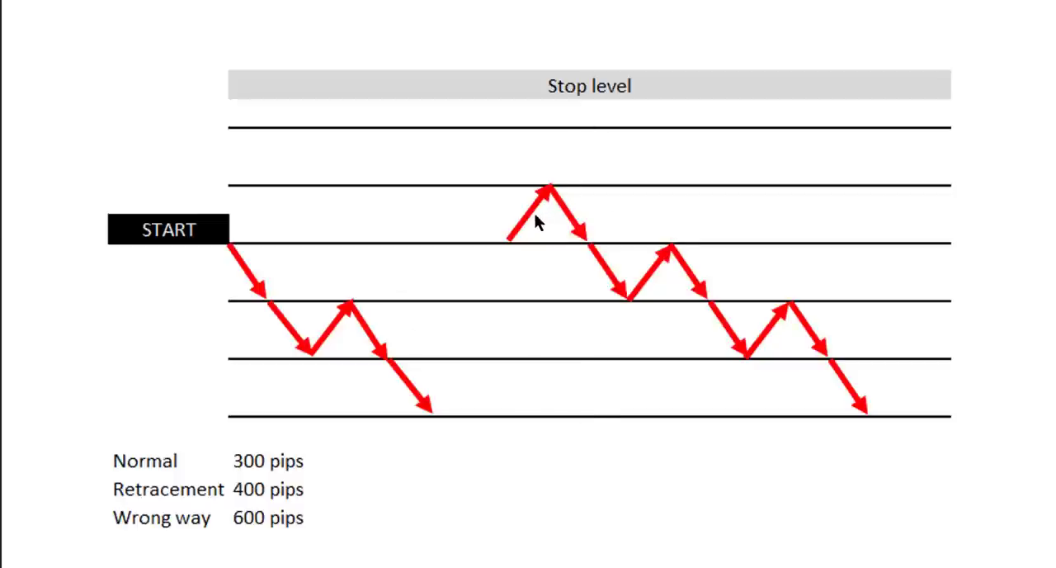
mouse_move(881, 471)
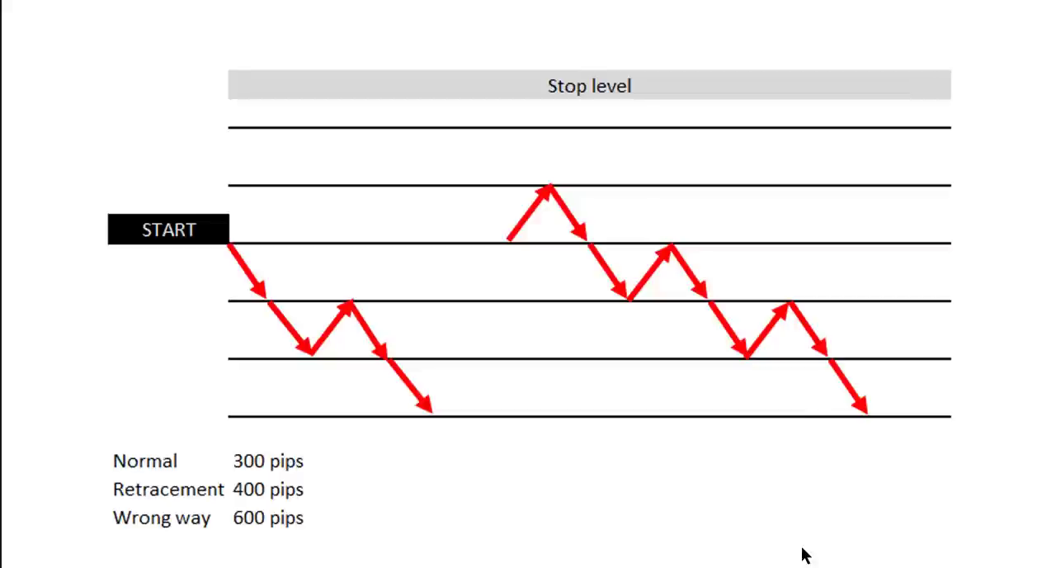
mouse_move(217, 470)
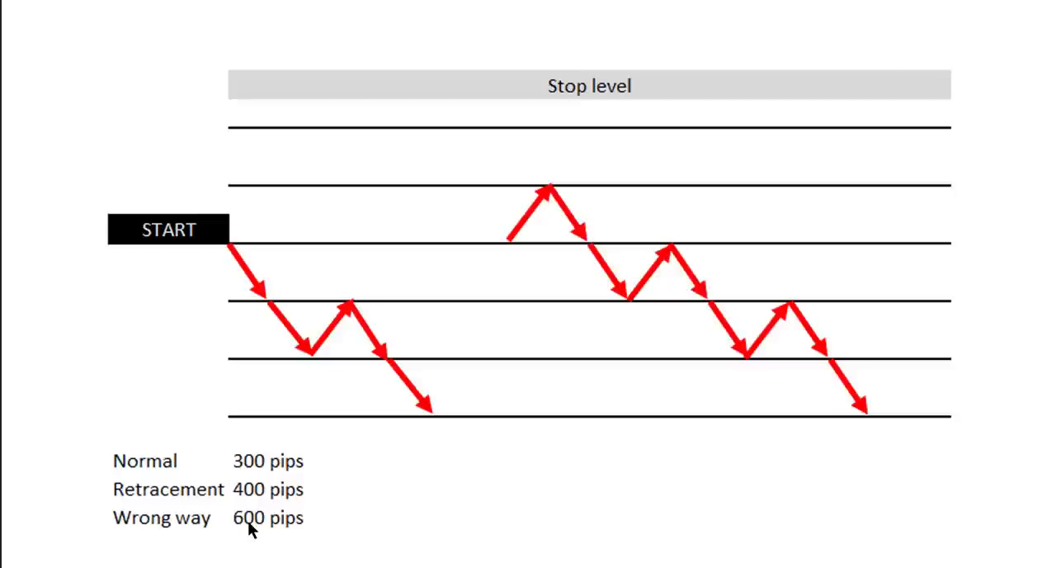
mouse_move(261, 471)
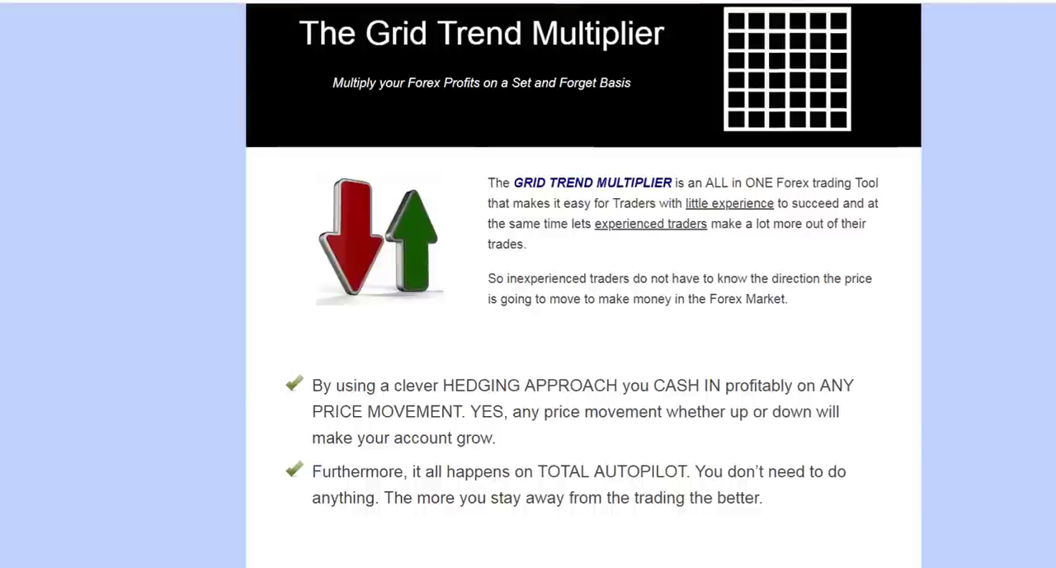
mouse_move(652, 385)
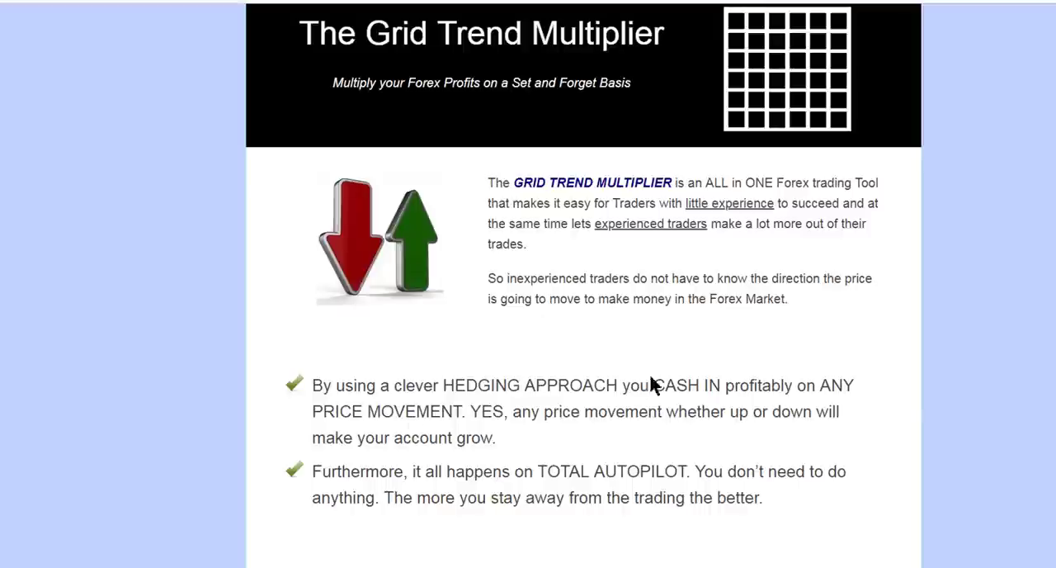
scroll(down, 3)
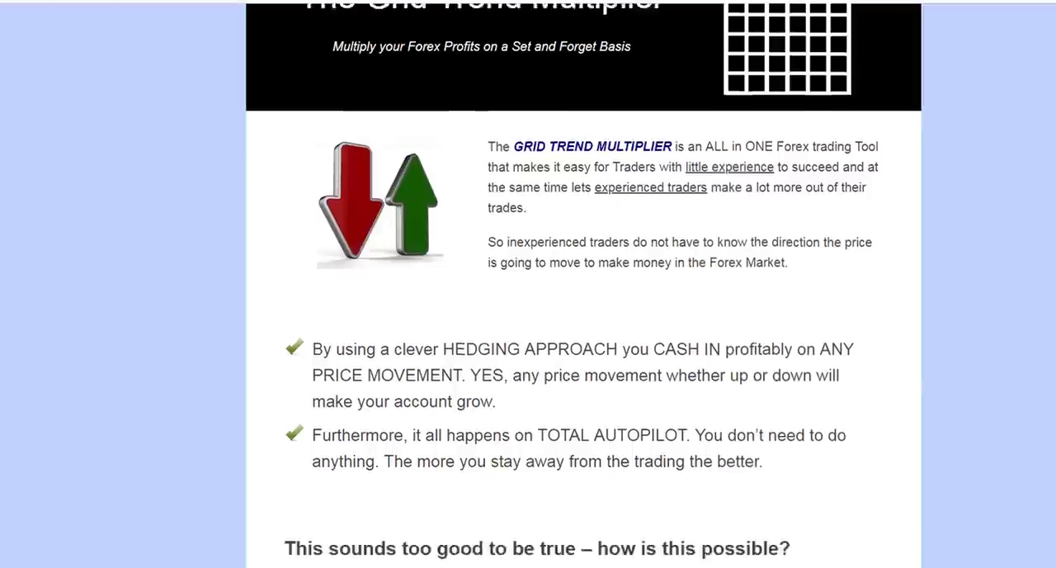
scroll(down, 3)
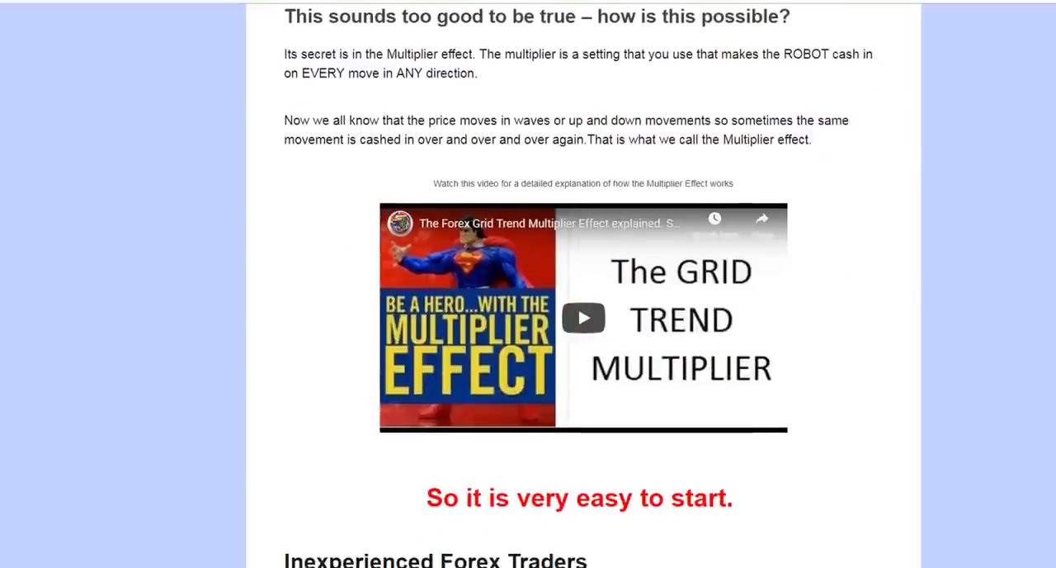
scroll(down, 3)
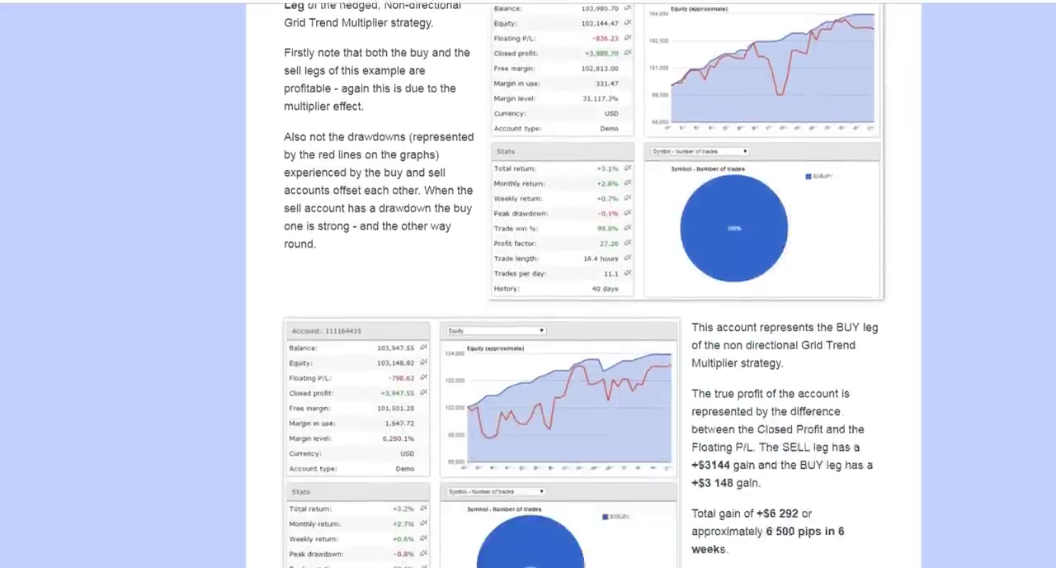
scroll(down, 3)
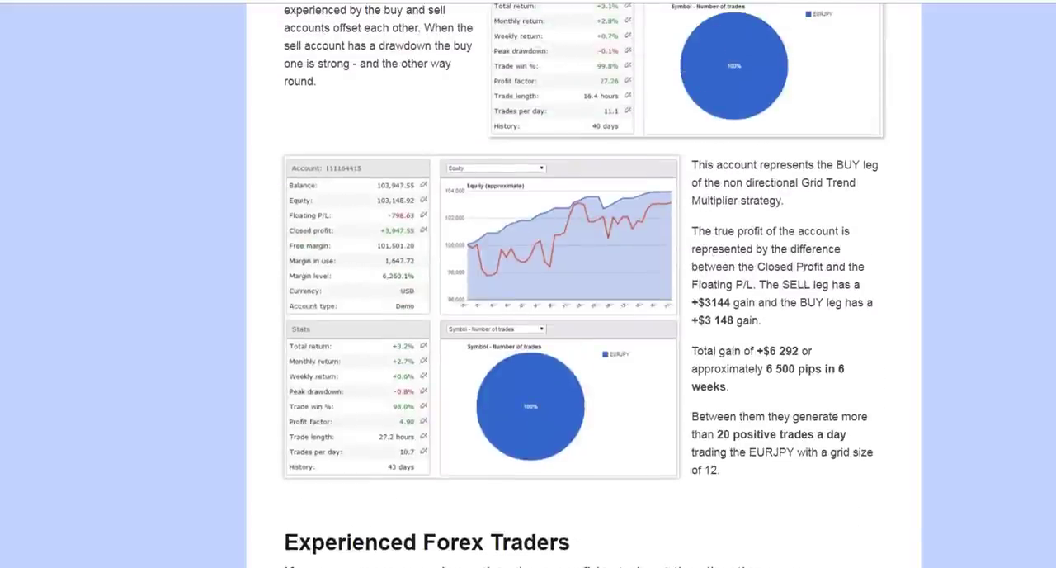
scroll(down, 3)
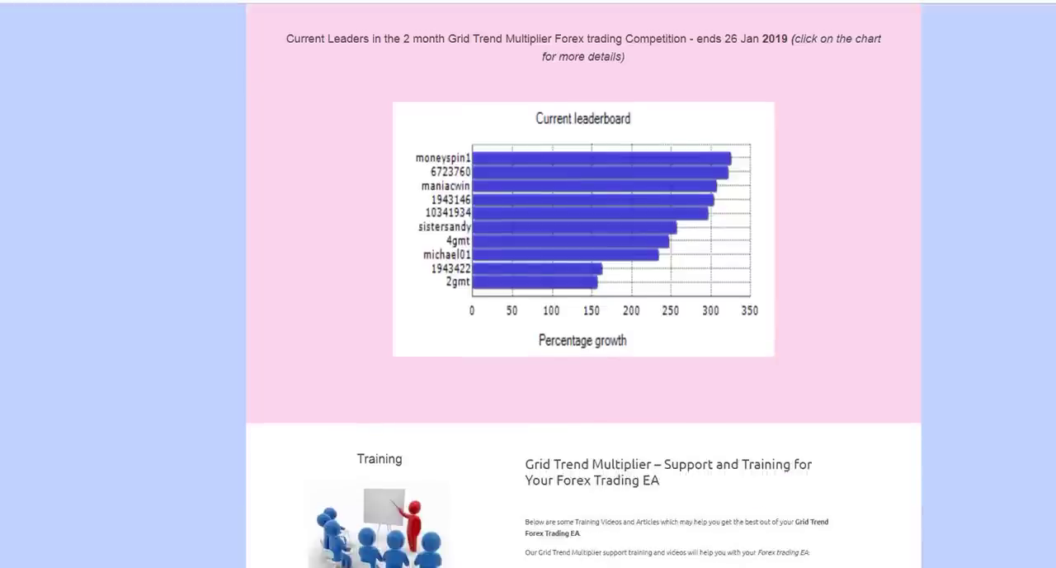
scroll(up, 3)
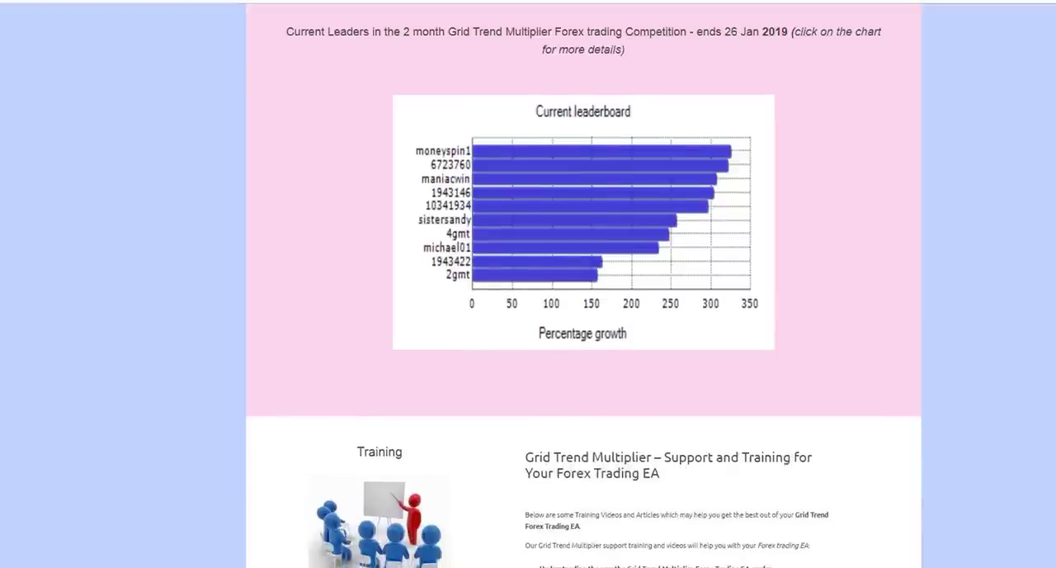
scroll(down, 3)
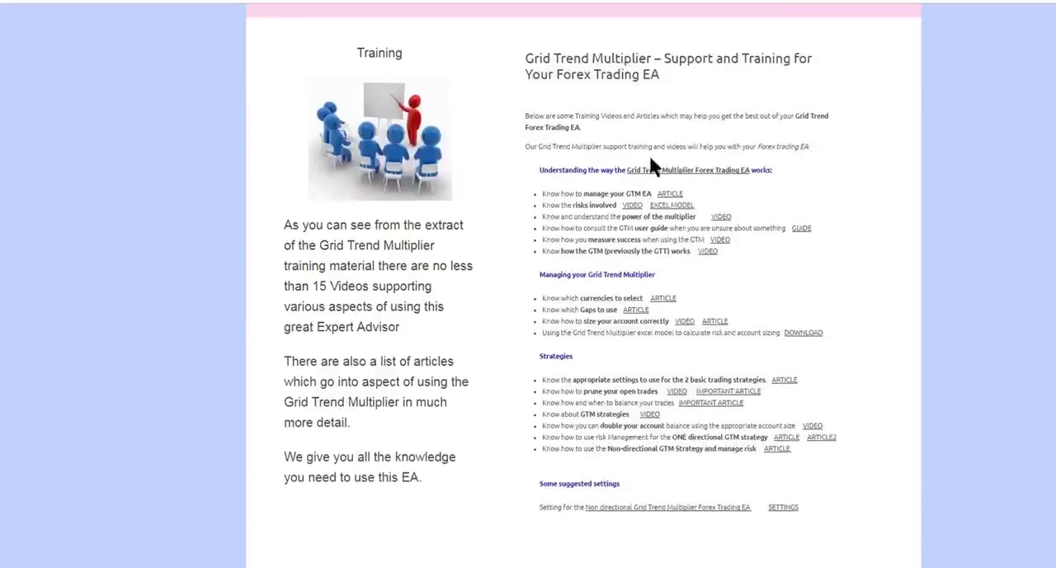
mouse_move(627, 214)
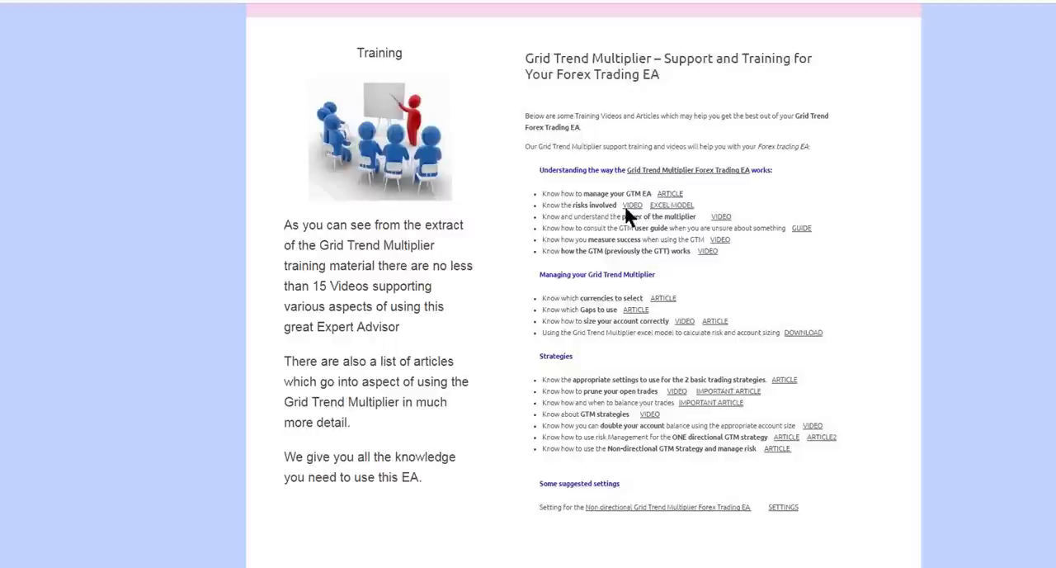
mouse_move(750, 472)
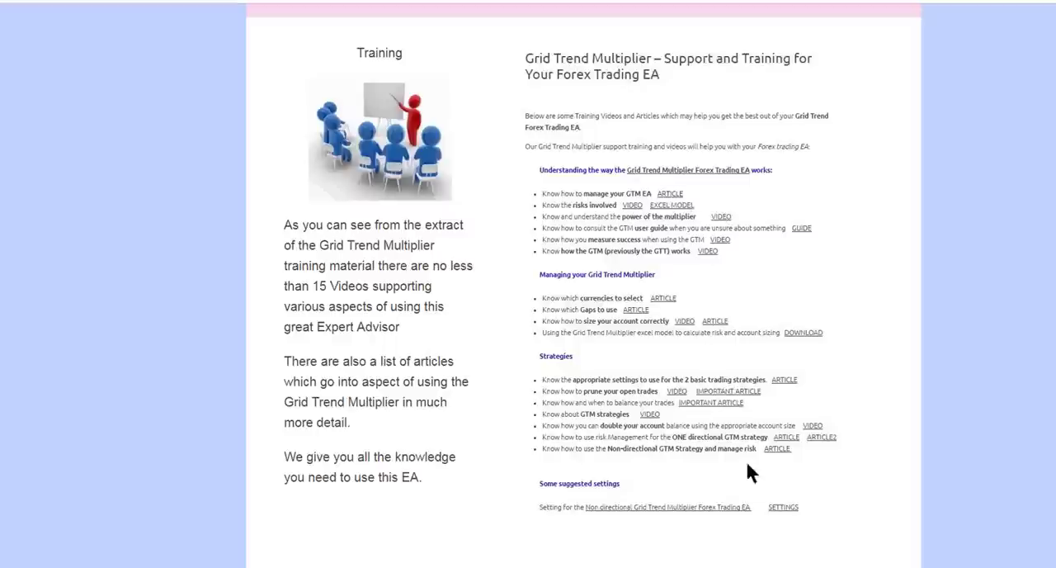
scroll(down, 3)
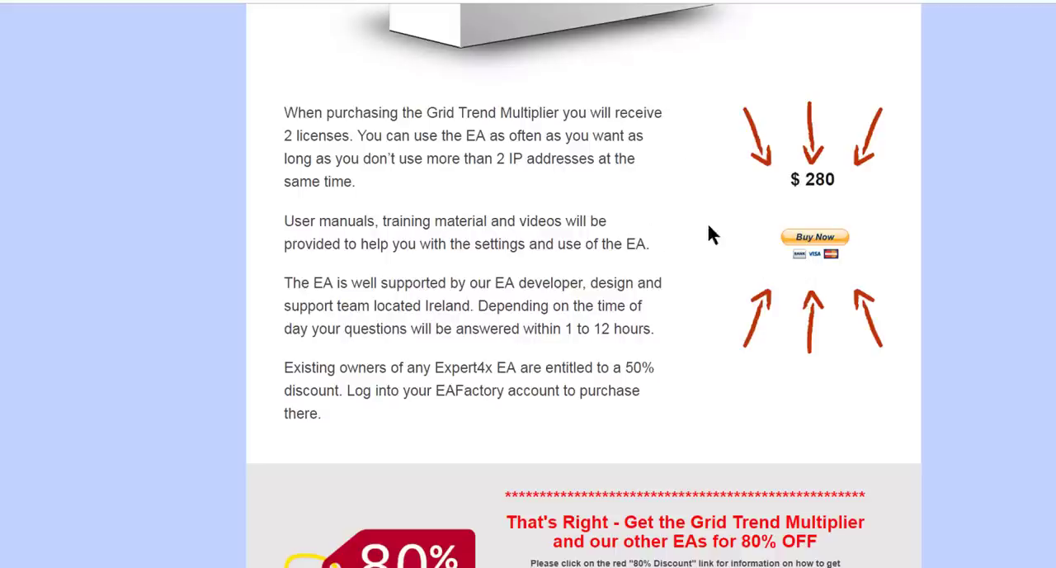
mouse_move(841, 202)
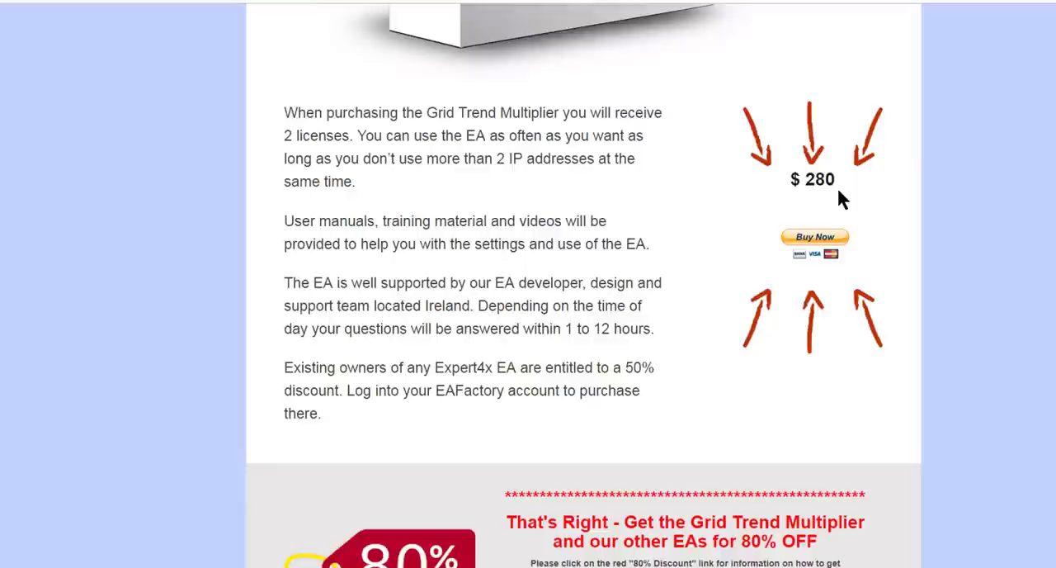
mouse_move(602, 390)
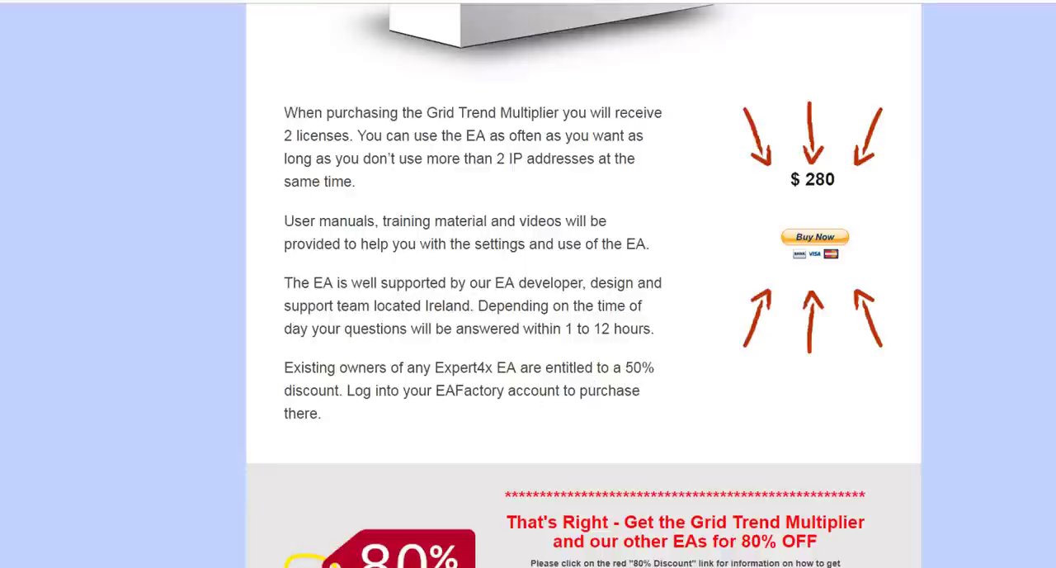
scroll(down, 3)
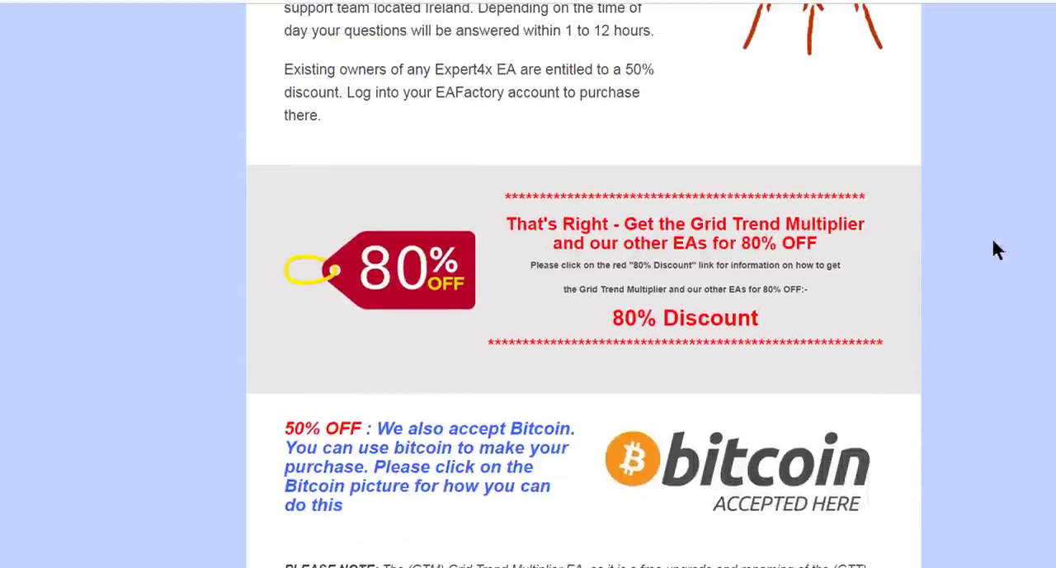
mouse_move(416, 280)
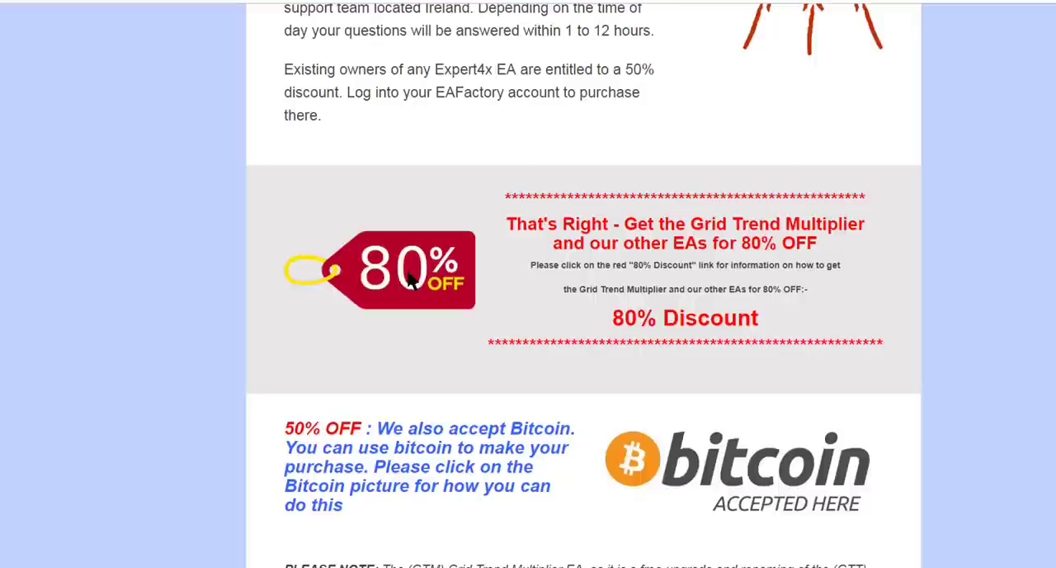
mouse_move(314, 436)
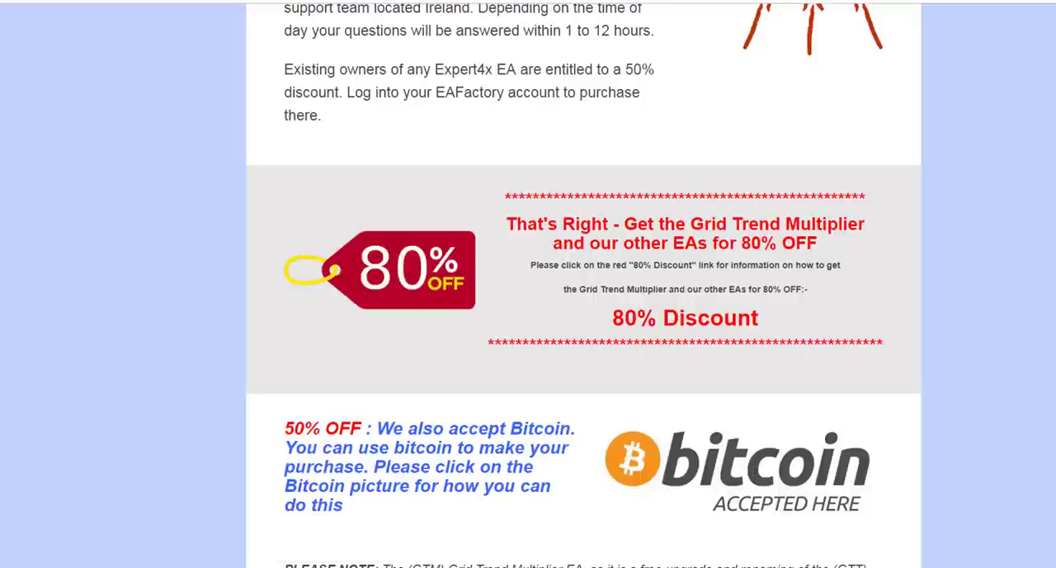
scroll(up, 3)
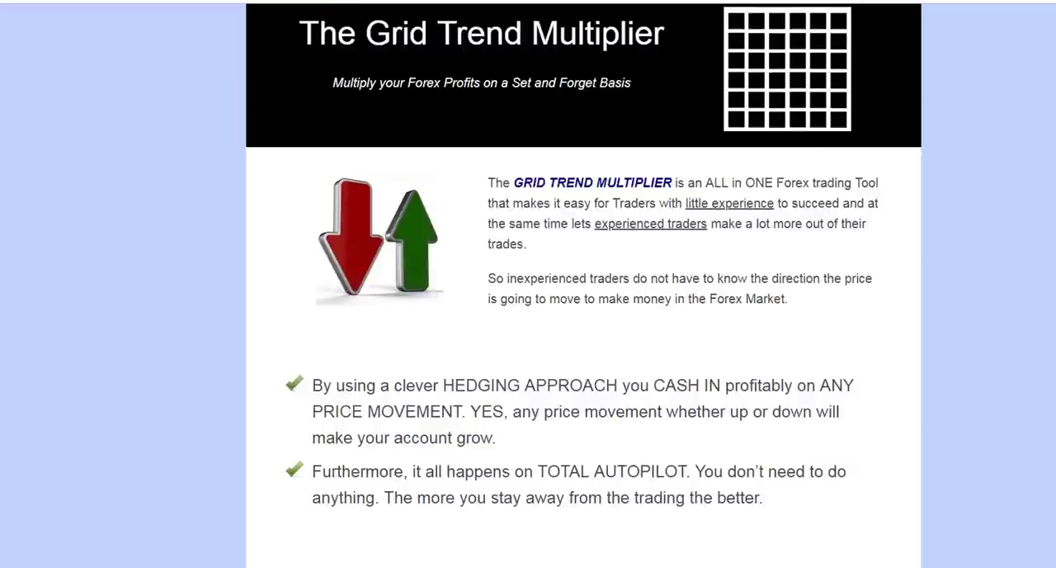
mouse_move(686, 373)
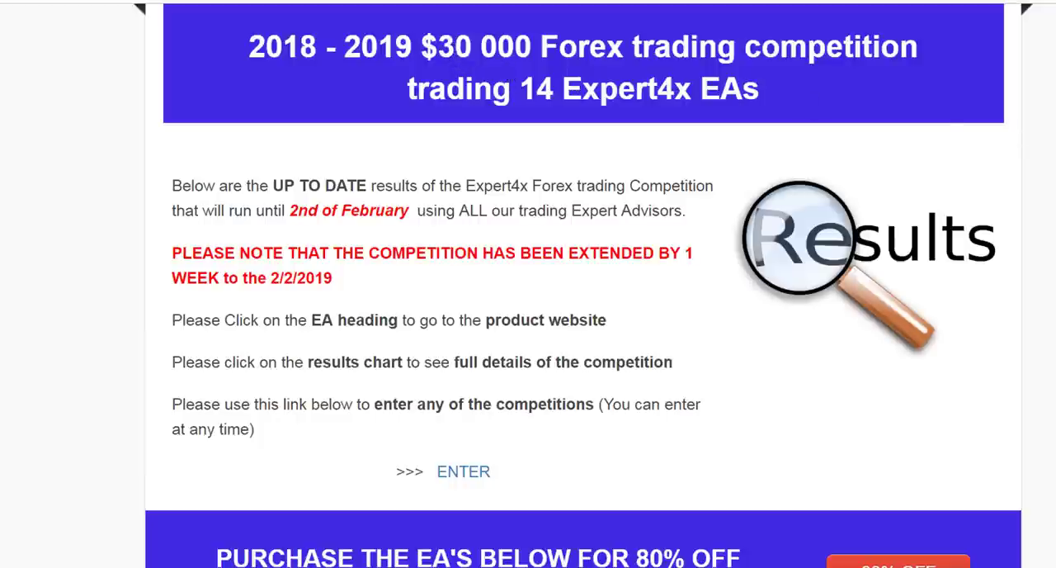
scroll(down, 3)
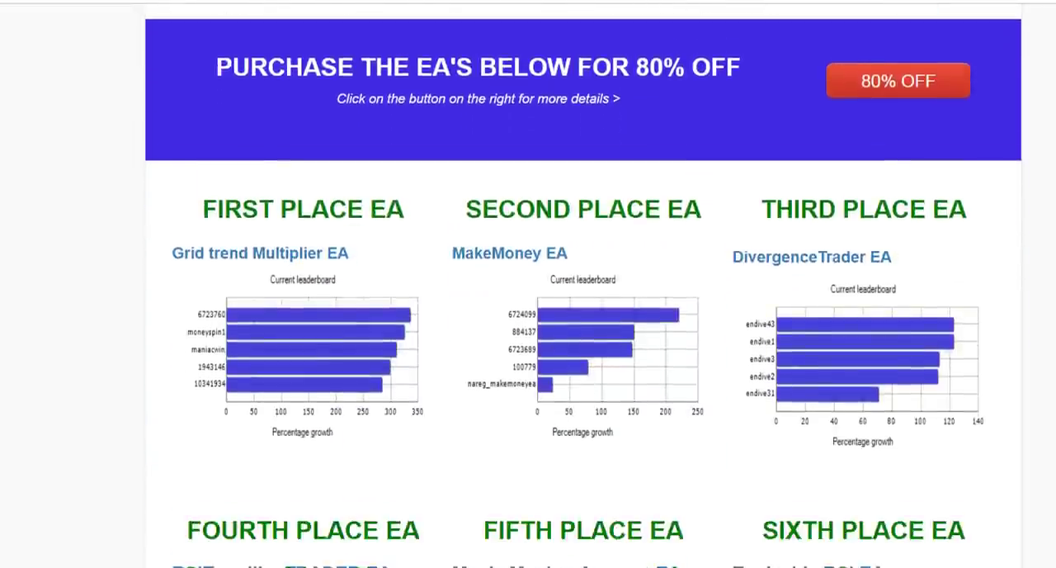
scroll(down, 3)
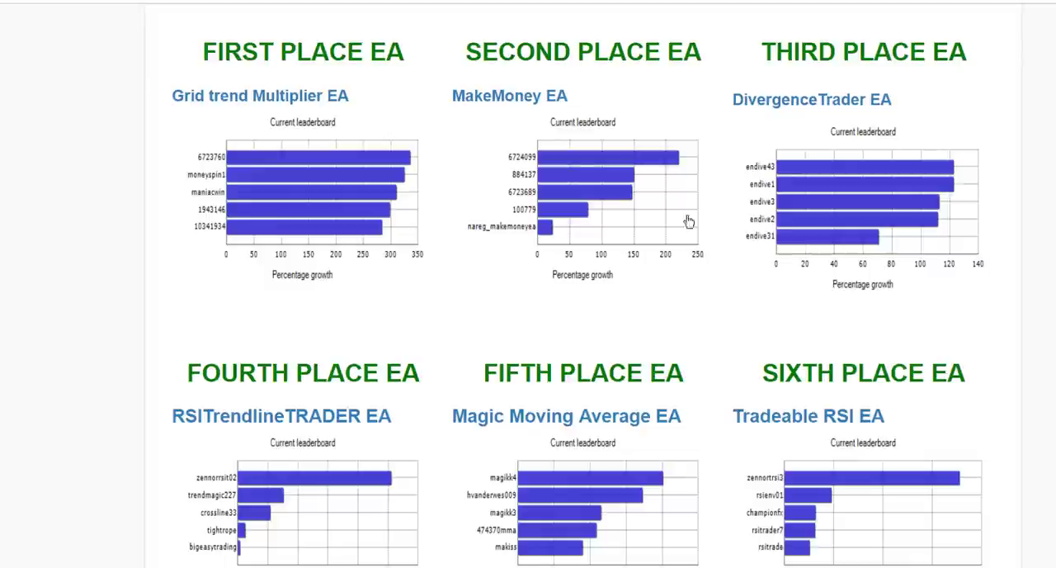
mouse_move(406, 172)
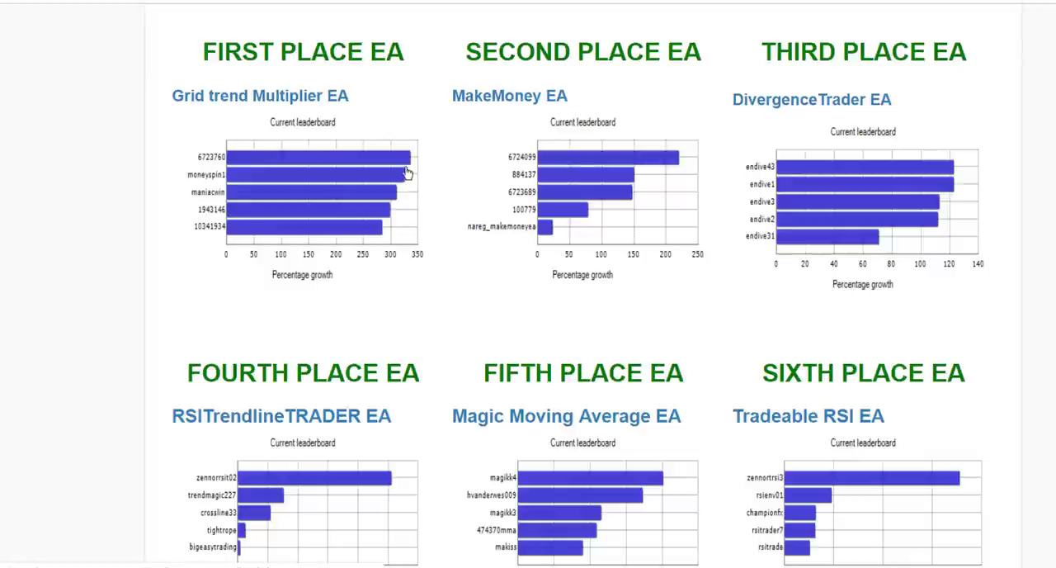
mouse_move(657, 217)
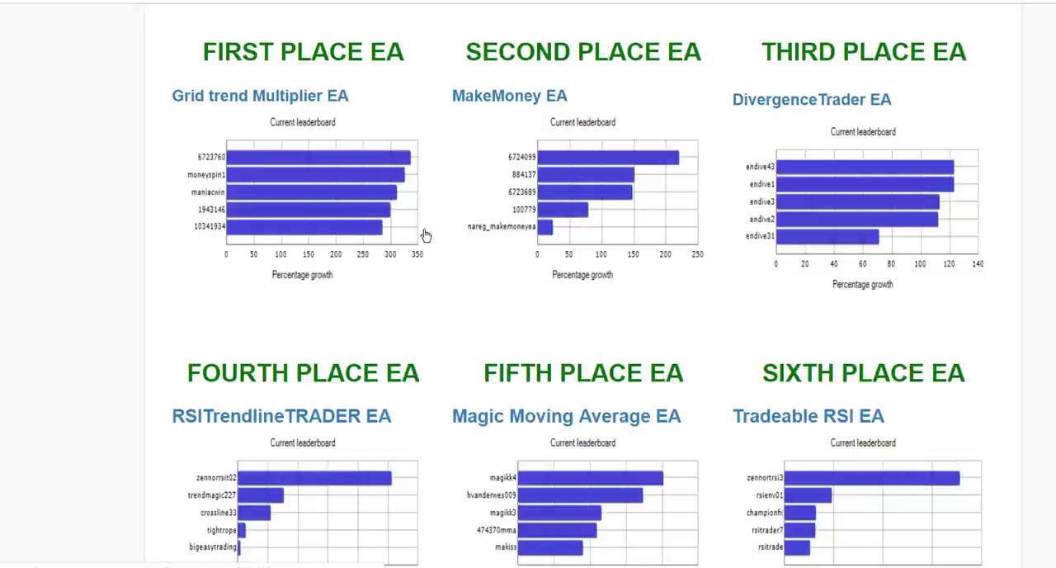
mouse_move(413, 282)
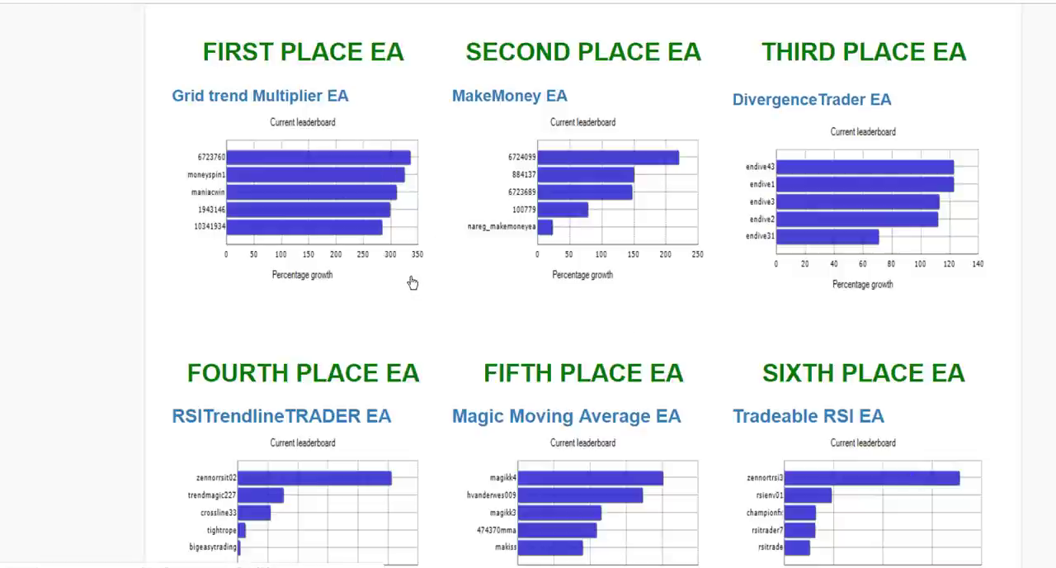
mouse_move(416, 288)
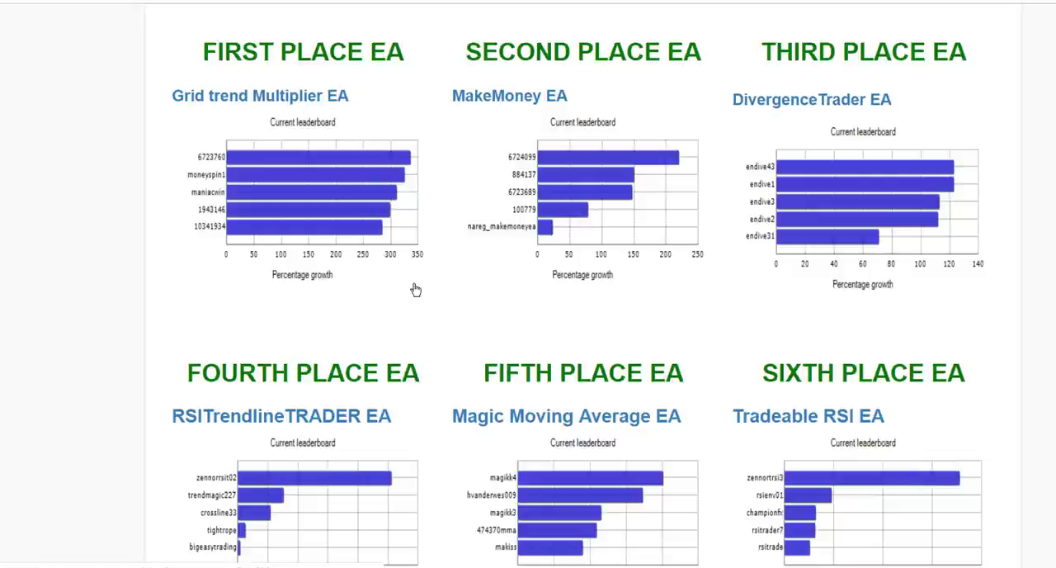